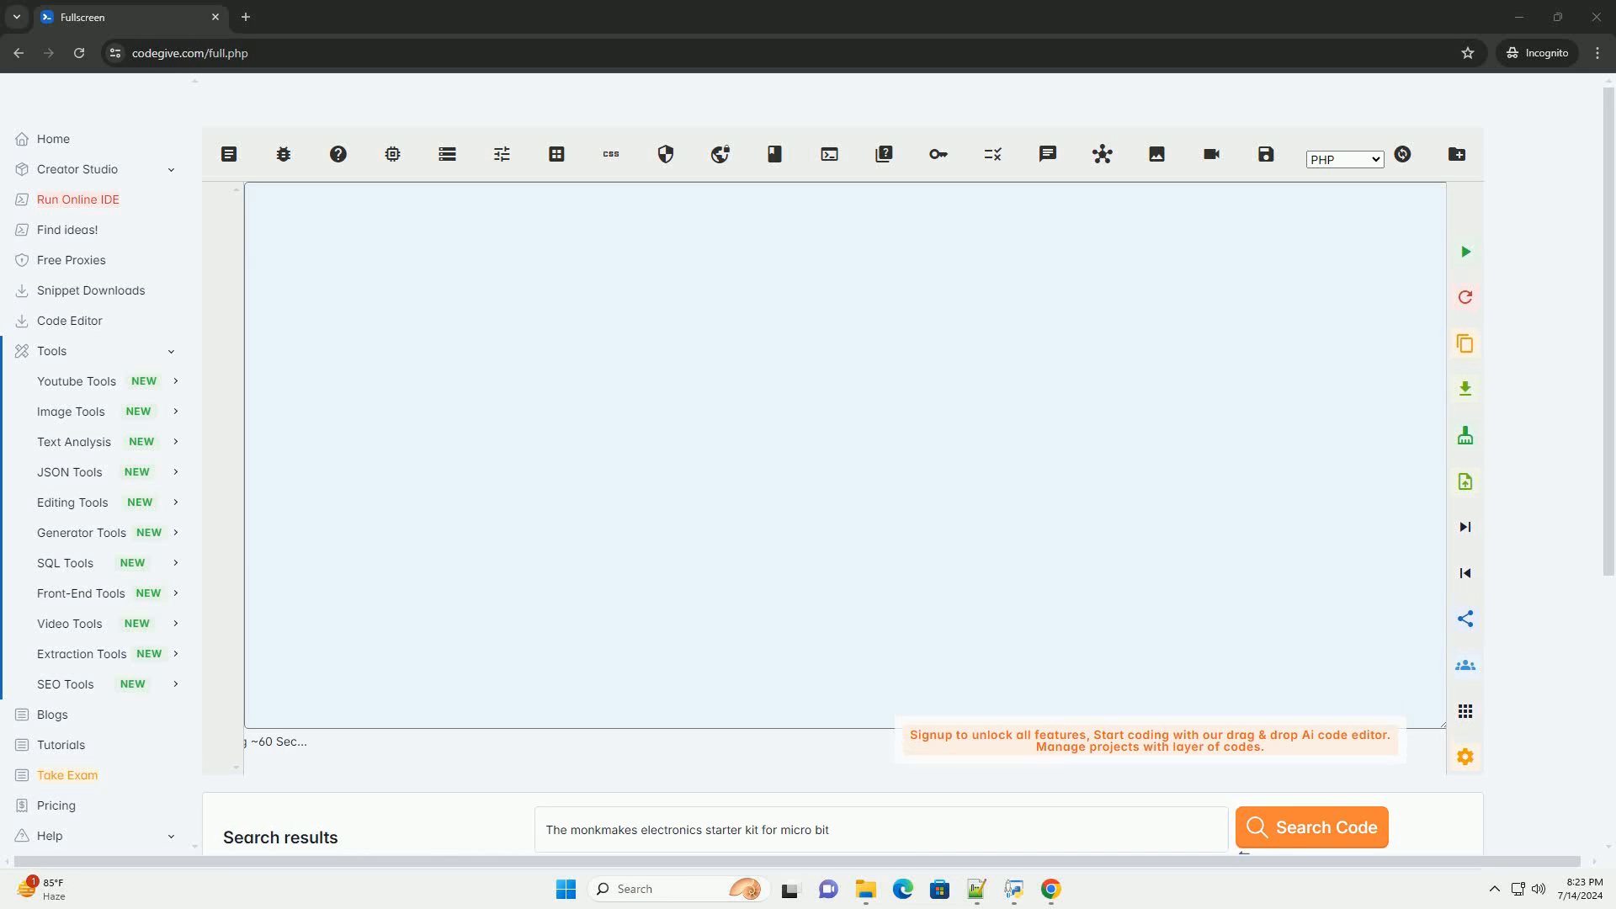
Step: Generate text about the MonkMakes Electronics Starter Kit for micro:bit with Search Code
click(1311, 827)
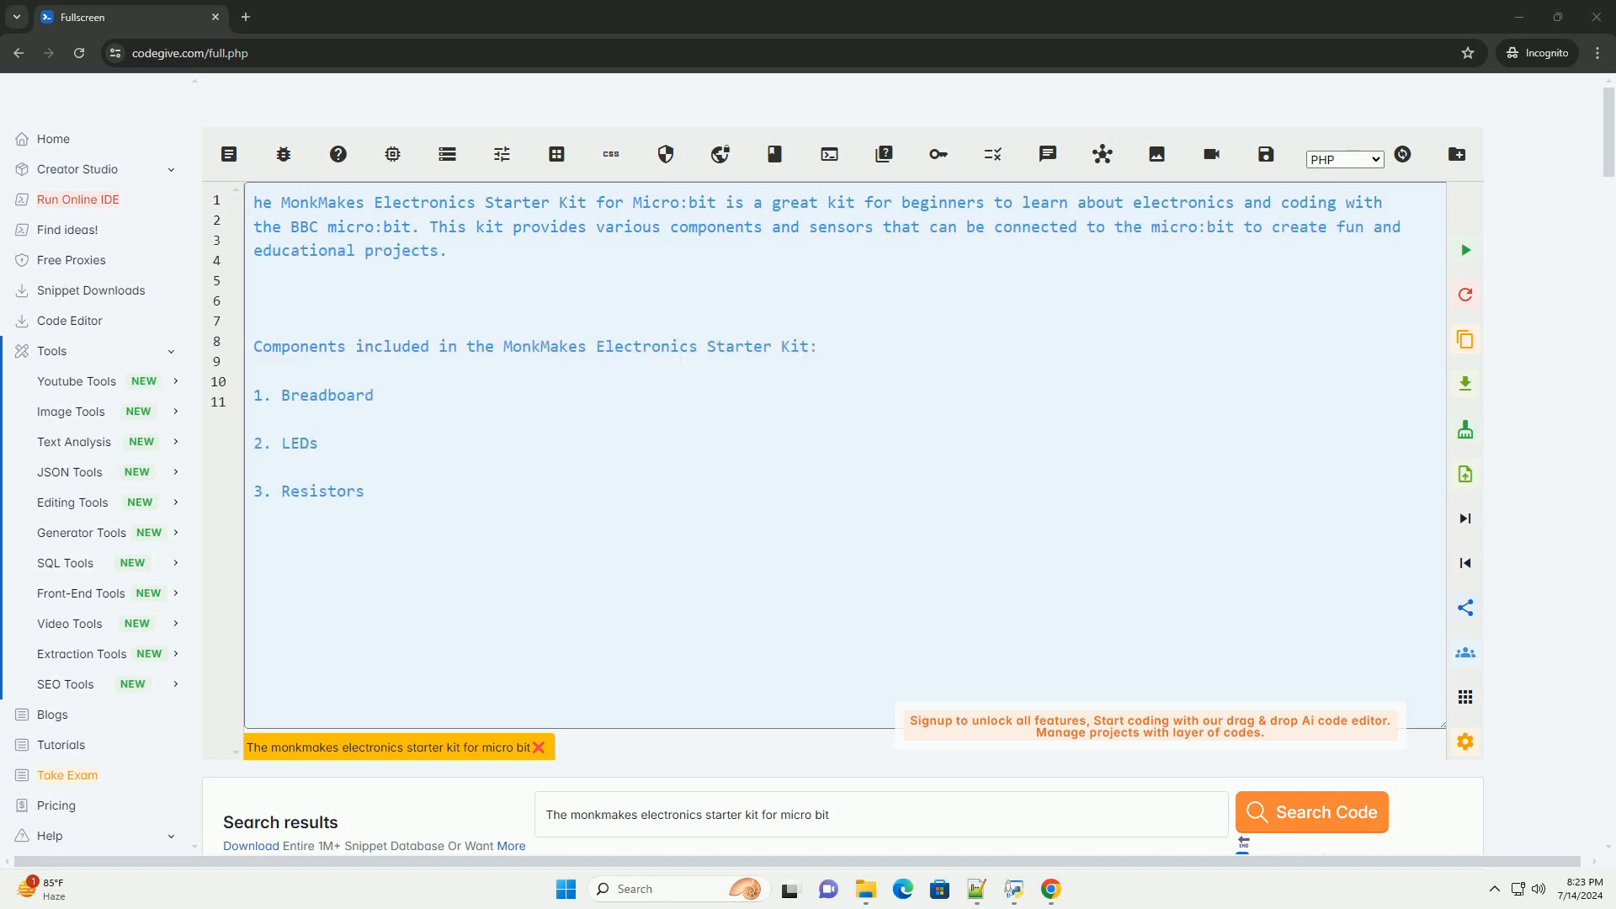
Step: Scroll through the generated eleven-item component list and four getting-started steps
scroll(down, 3)
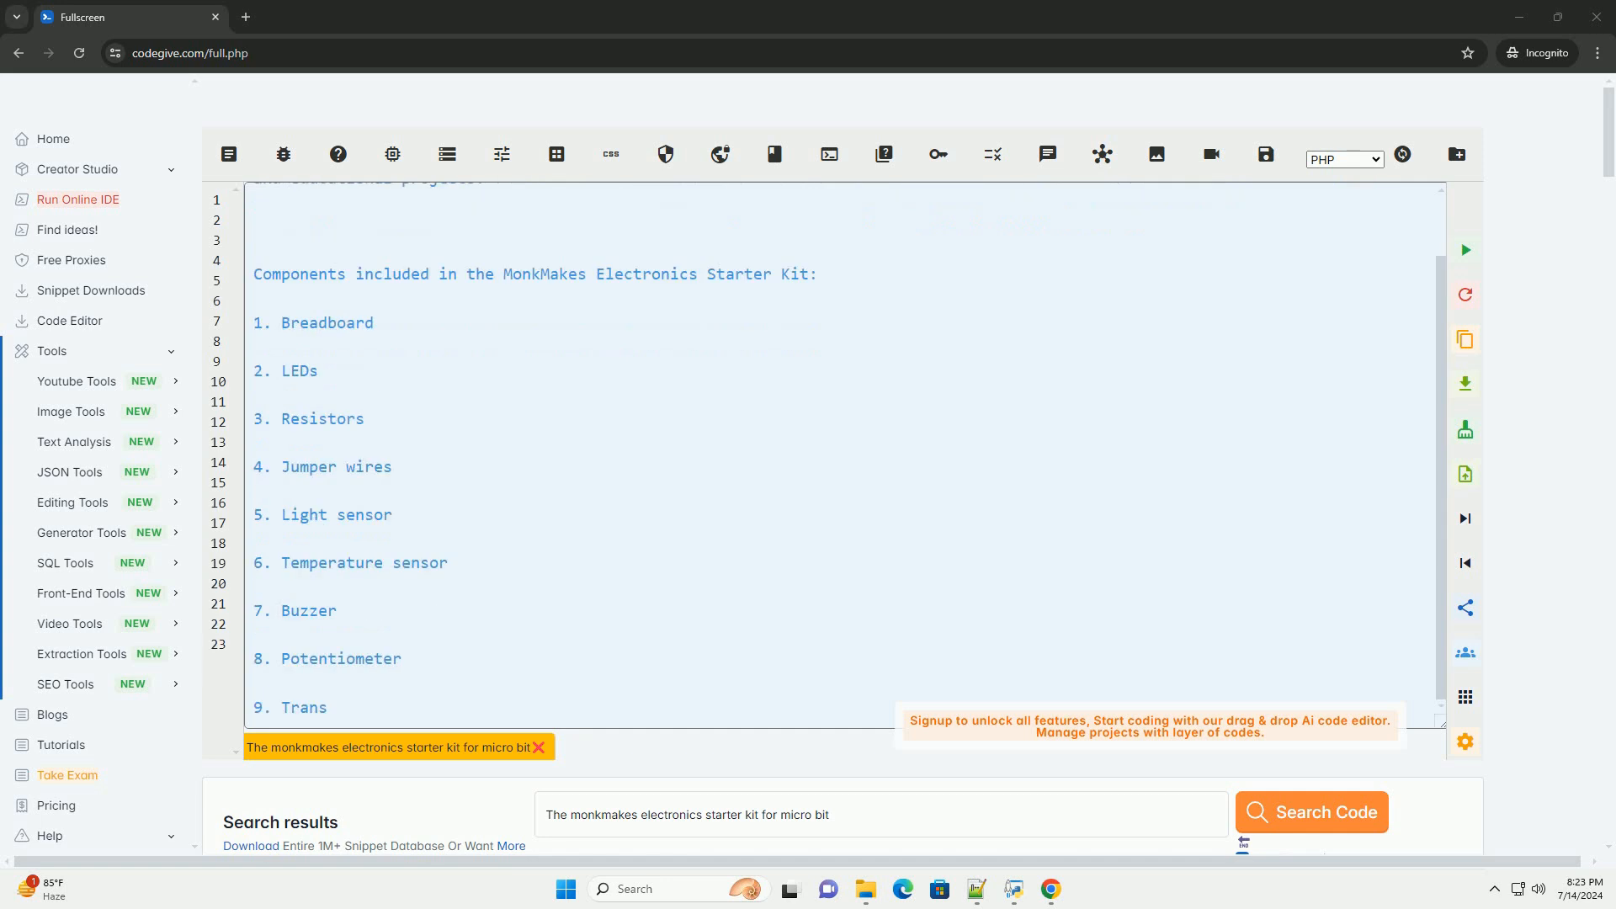
scroll(down, 3)
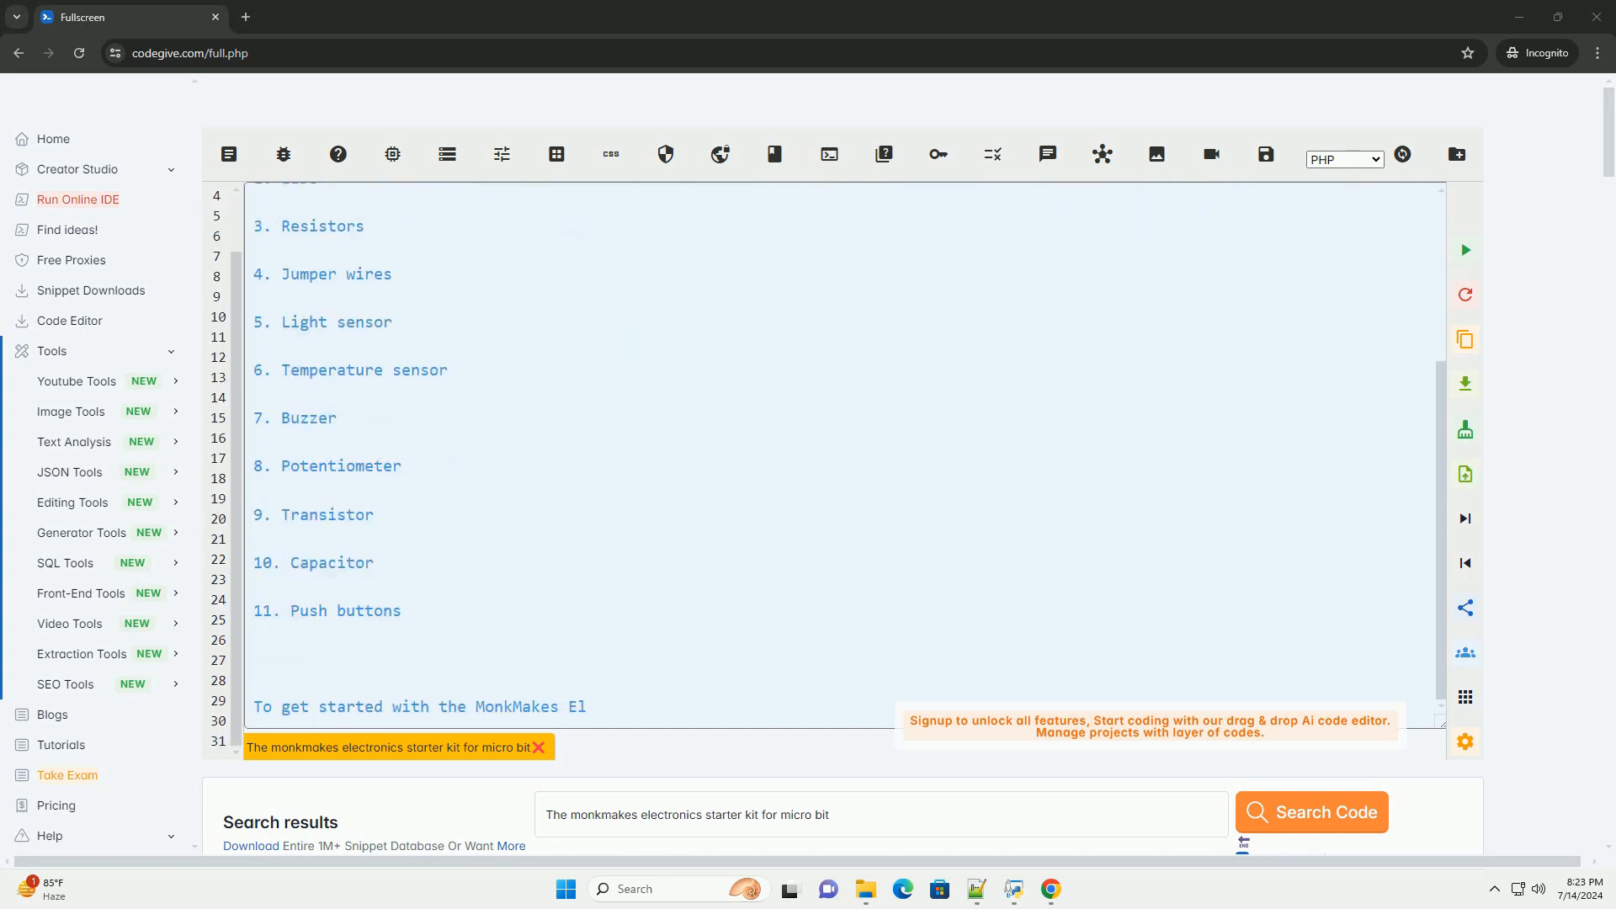
scroll(down, 3)
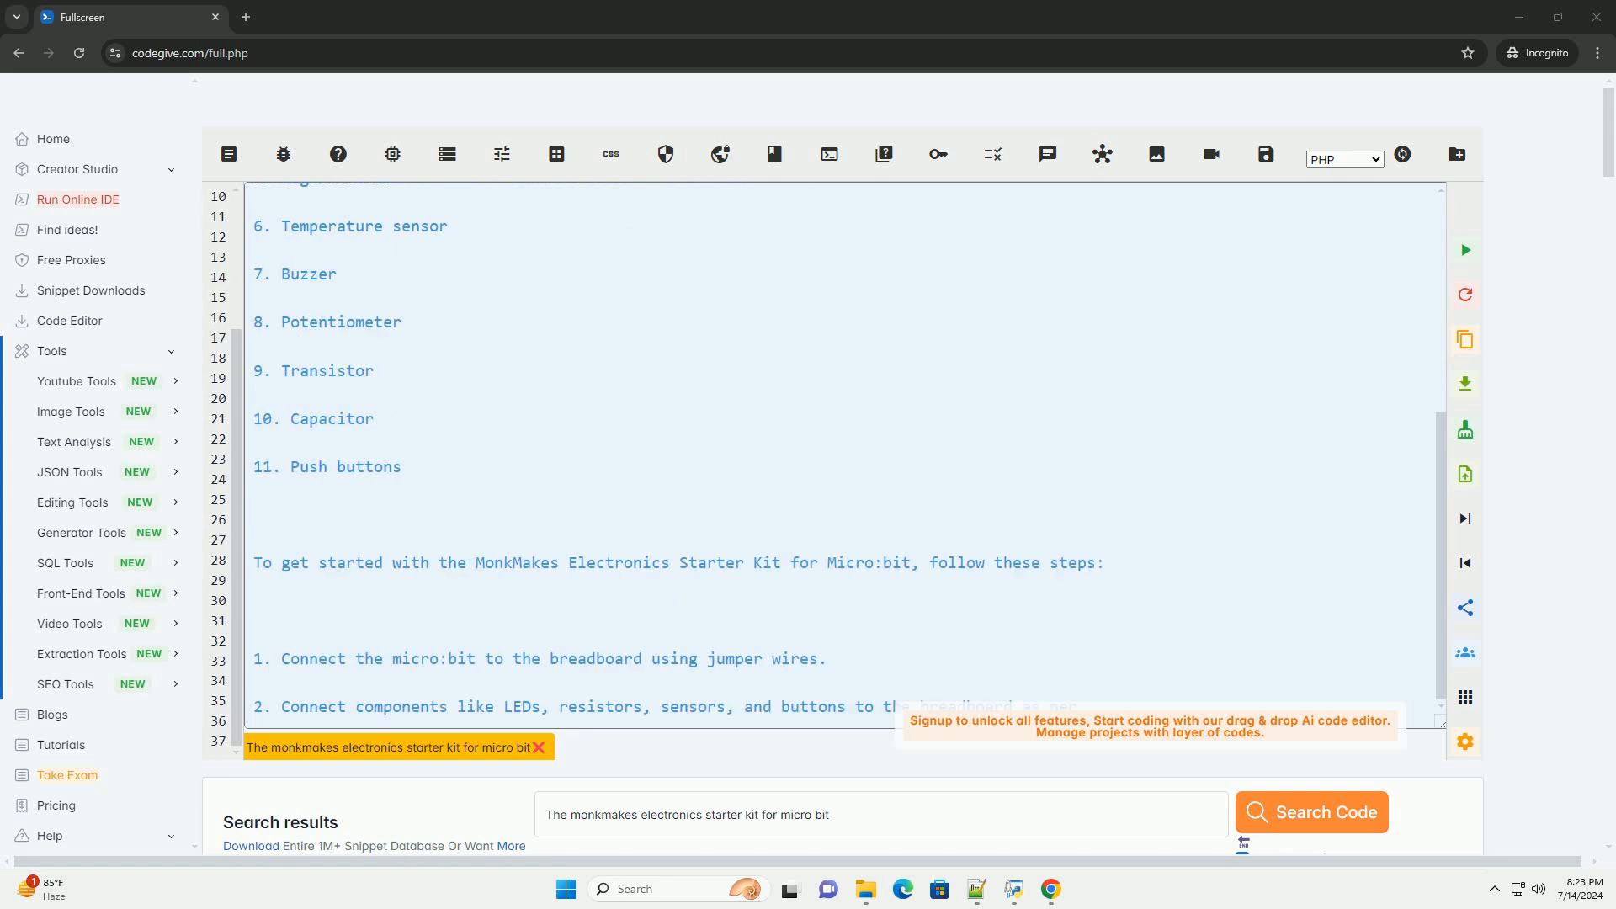
scroll(down, 3)
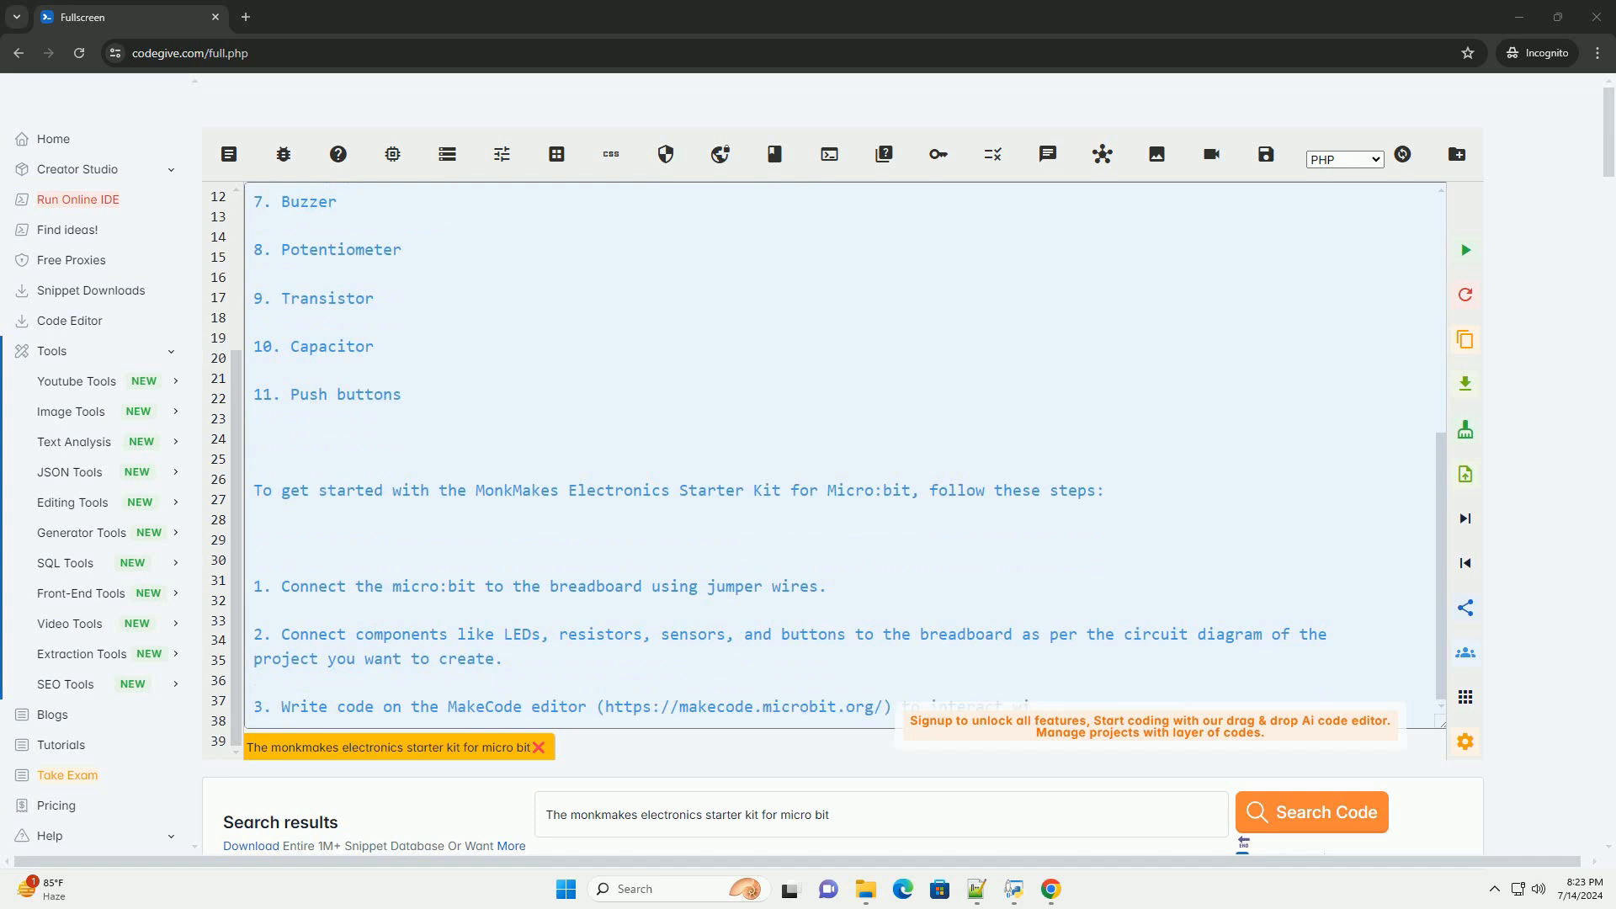
scroll(down, 3)
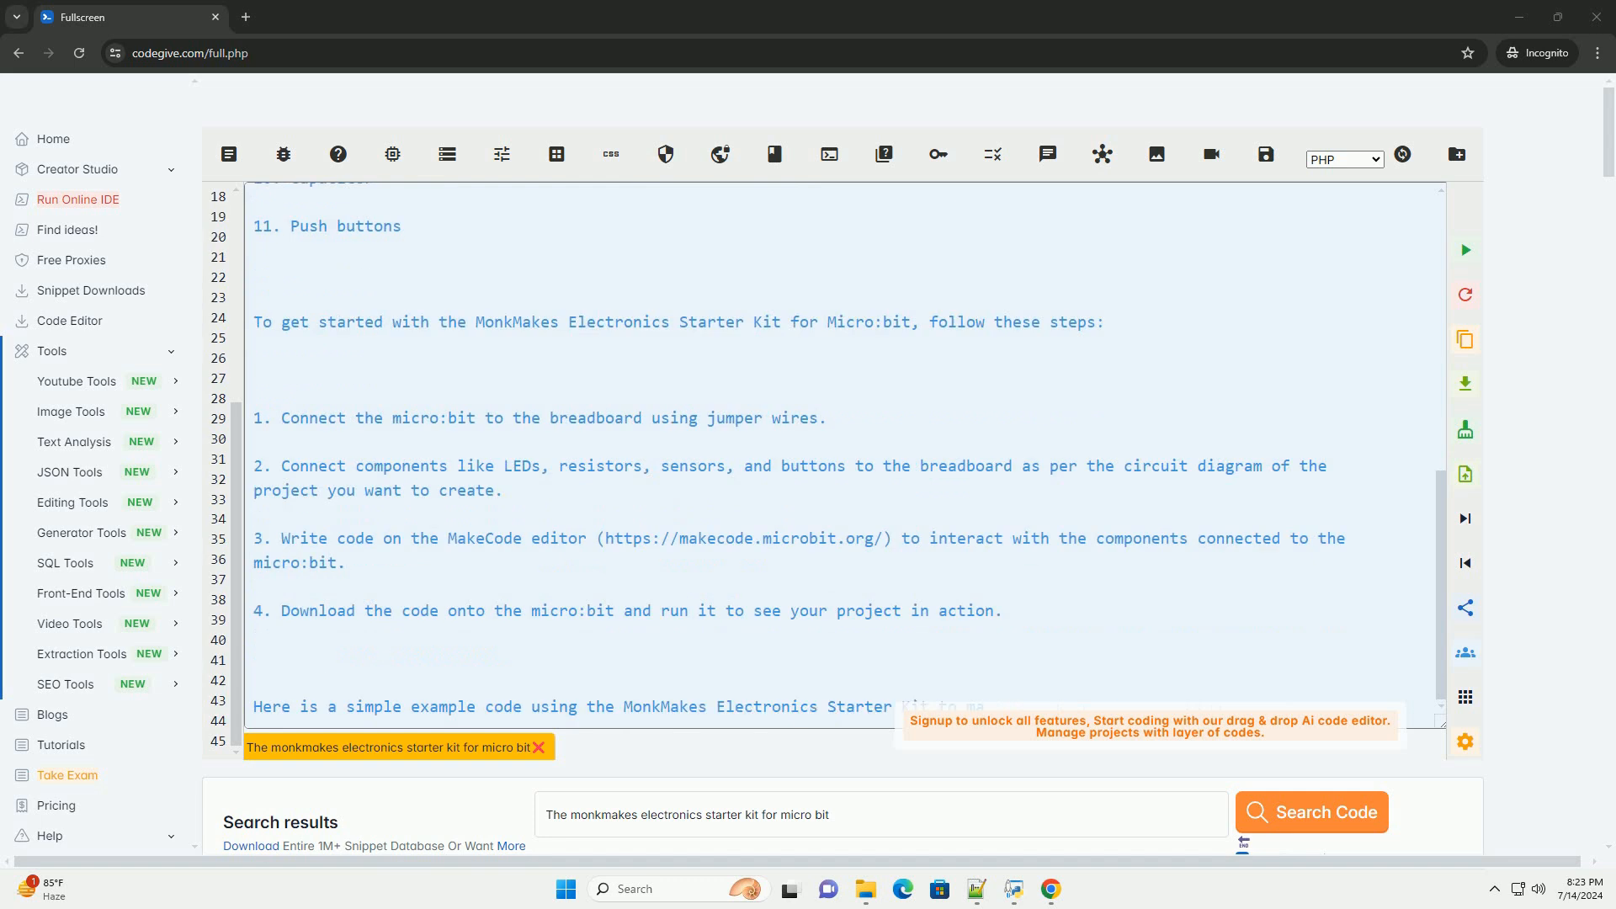
Step: Scroll to follow the basic.forever LED-blink code on pin P1 and its explanation
scroll(down, 3)
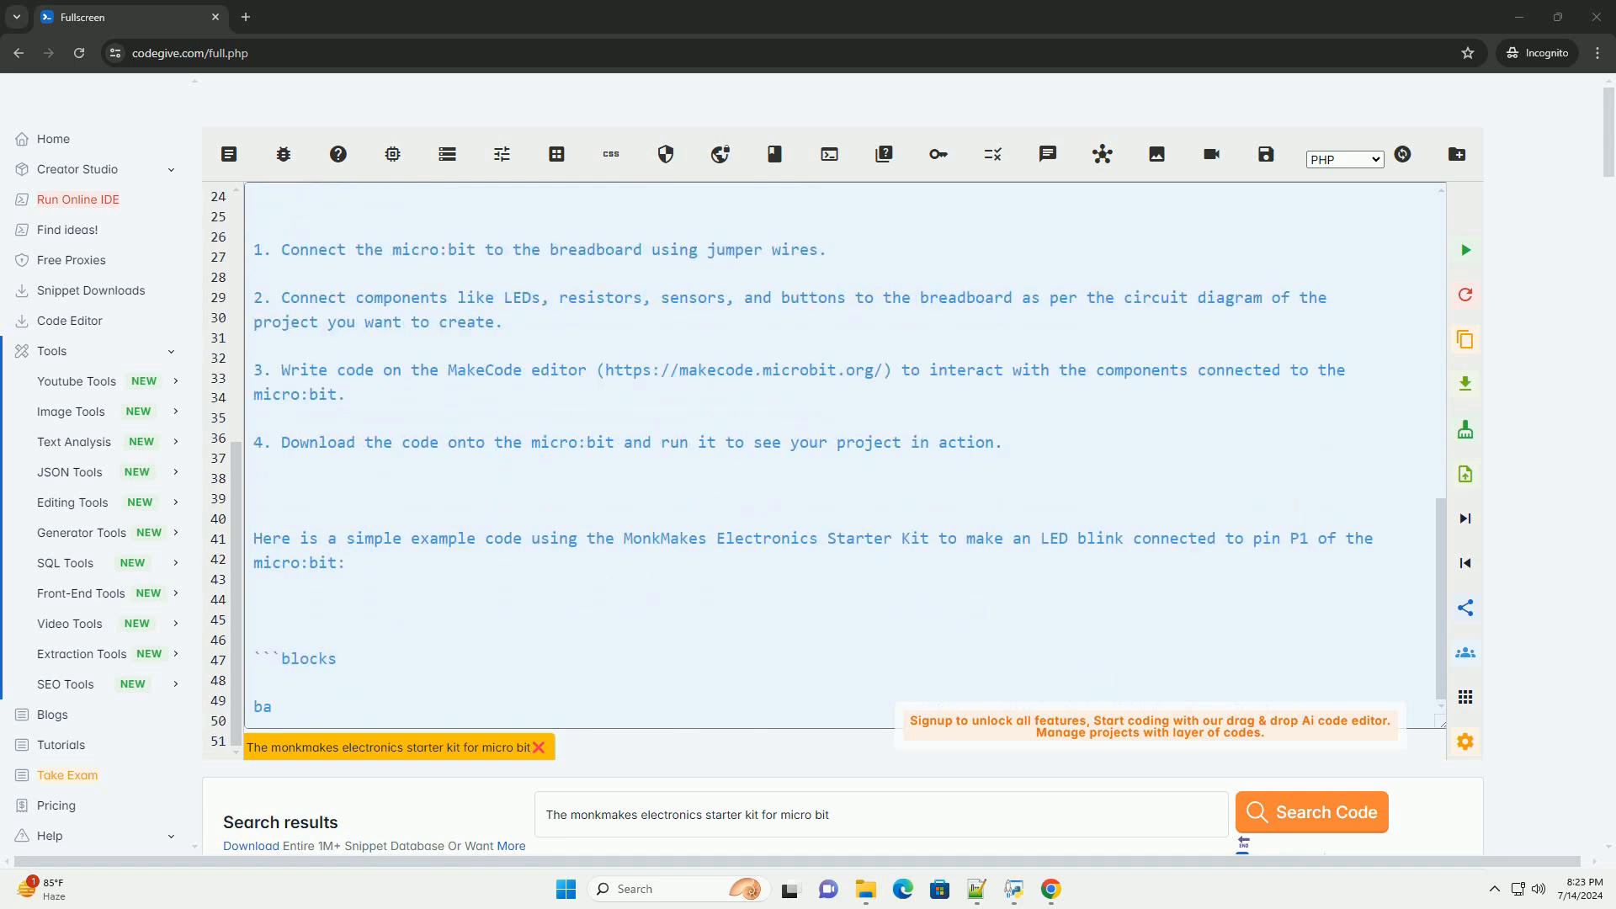
scroll(down, 3)
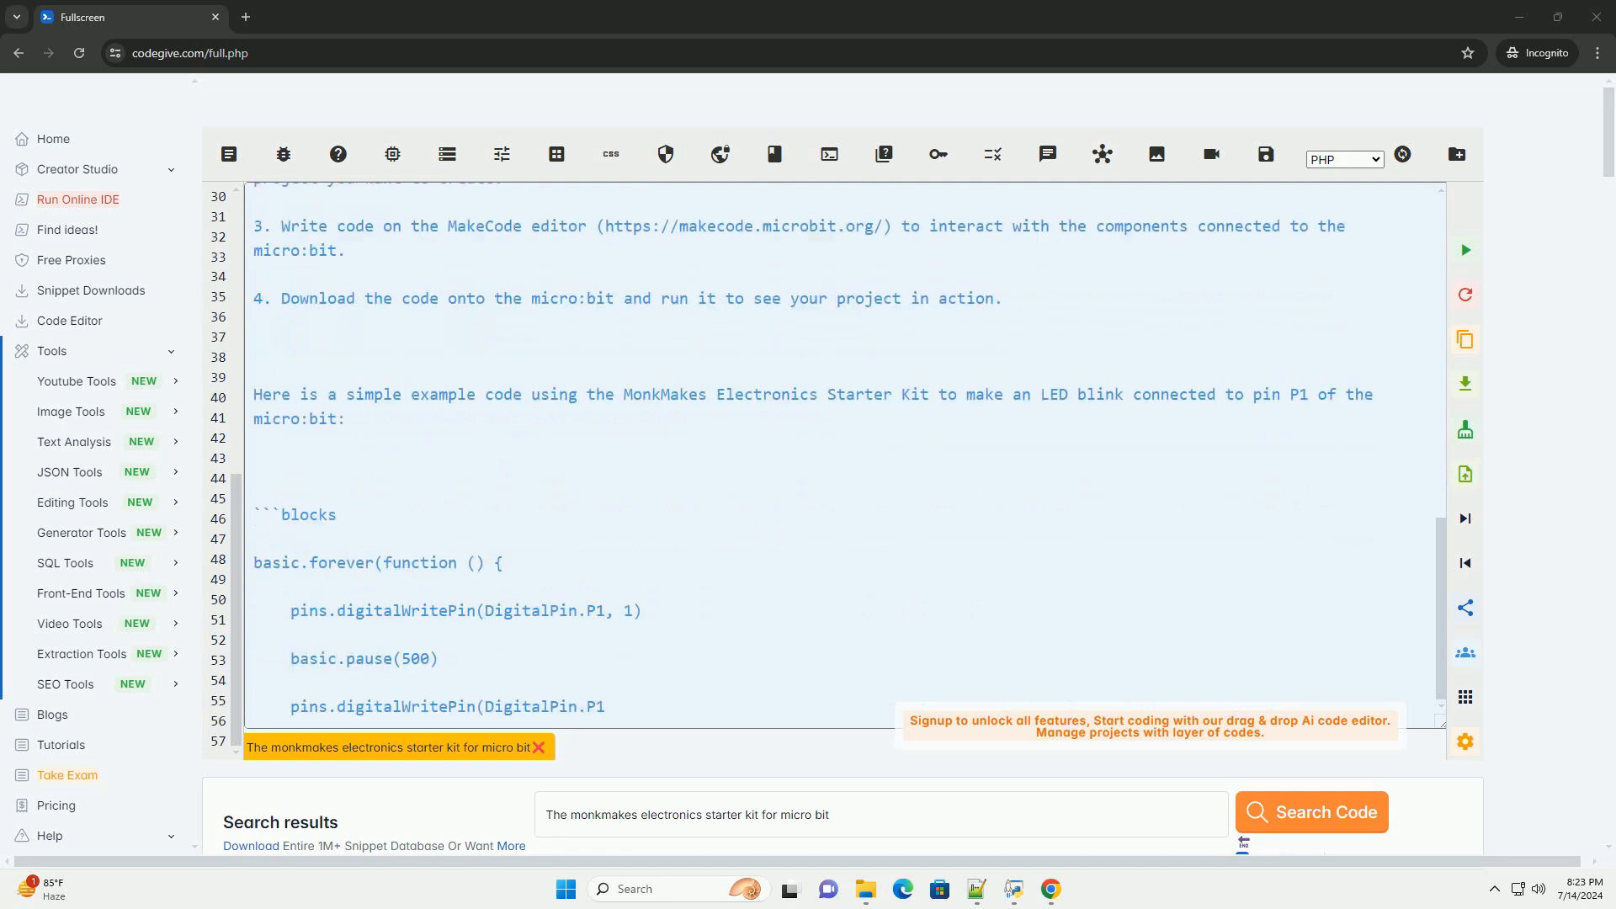
scroll(down, 3)
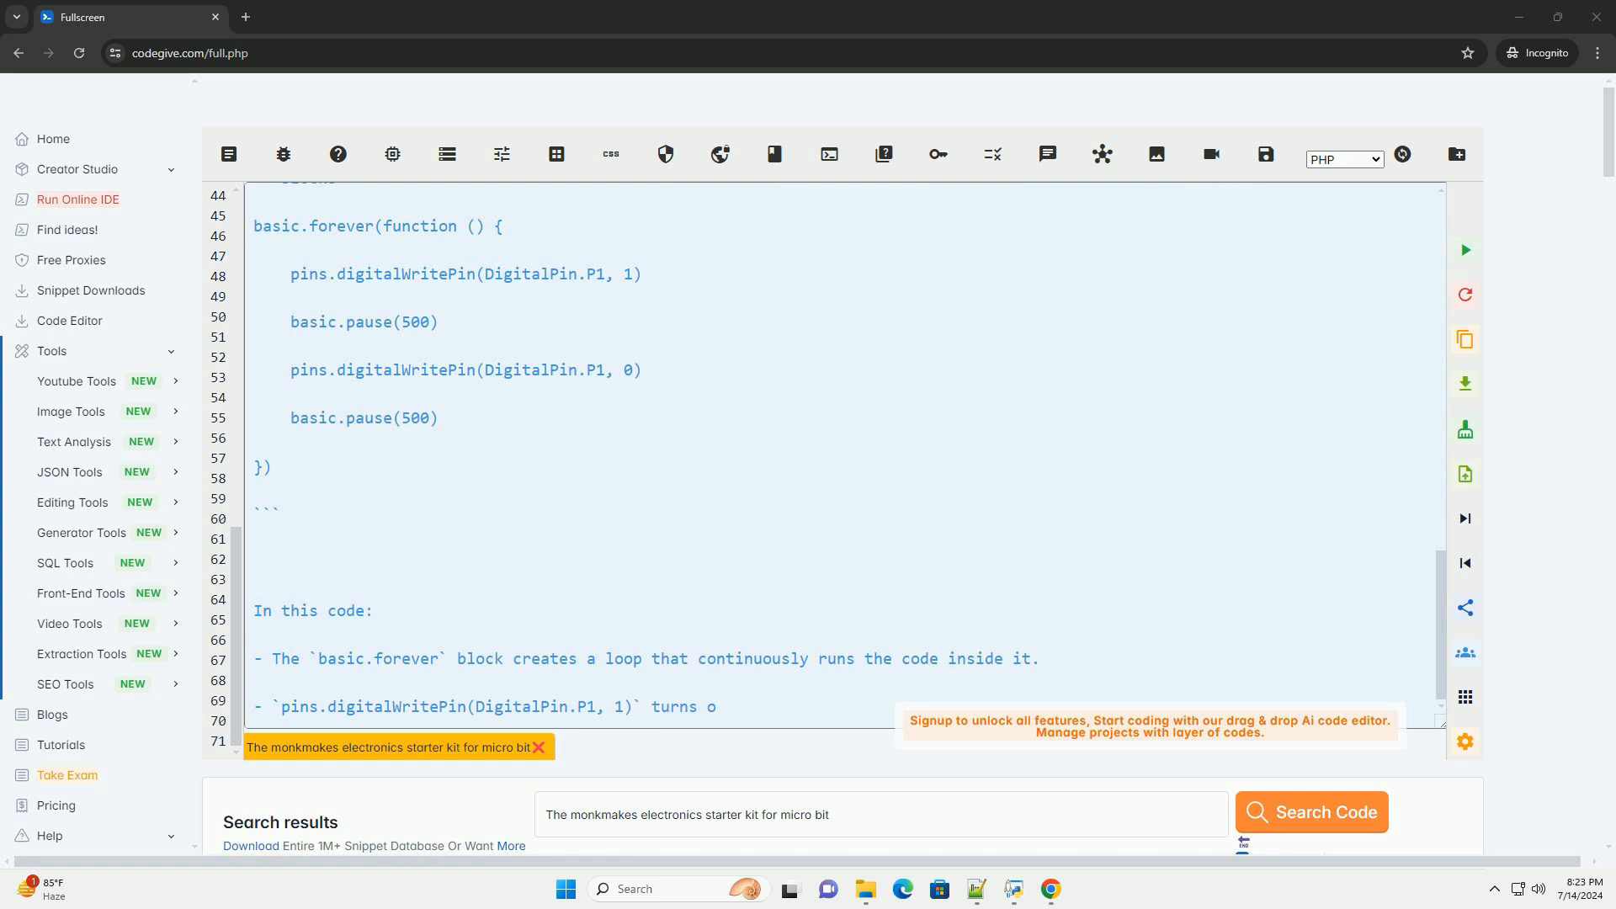
scroll(down, 3)
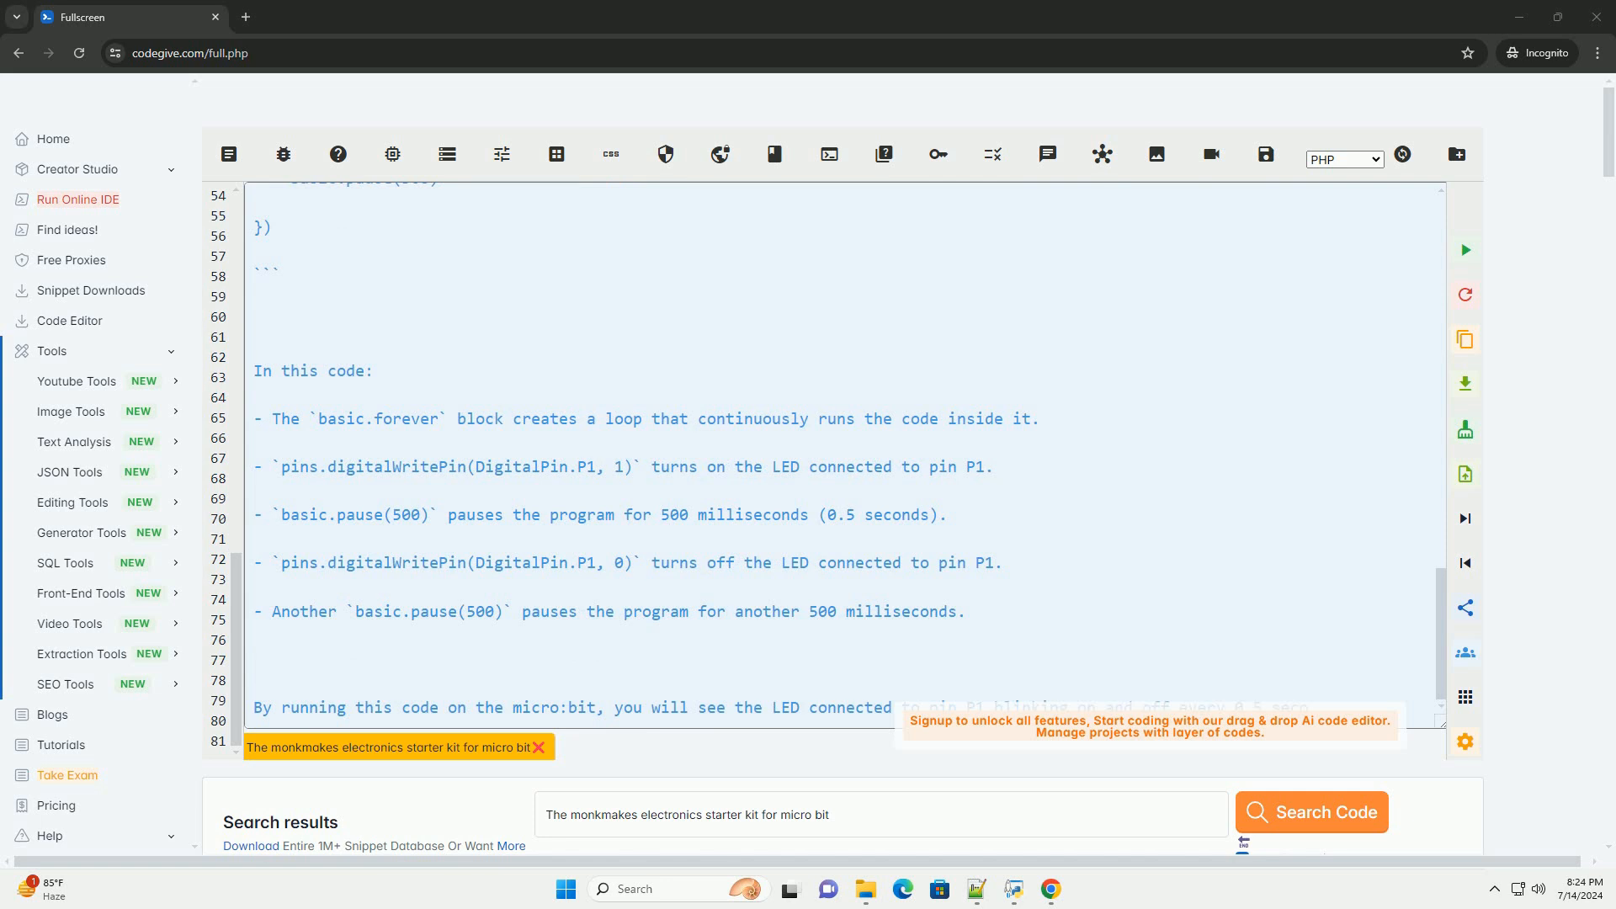
Step: Scroll past the blink-every-0.5-seconds summary into the repeated kit introduction
scroll(down, 3)
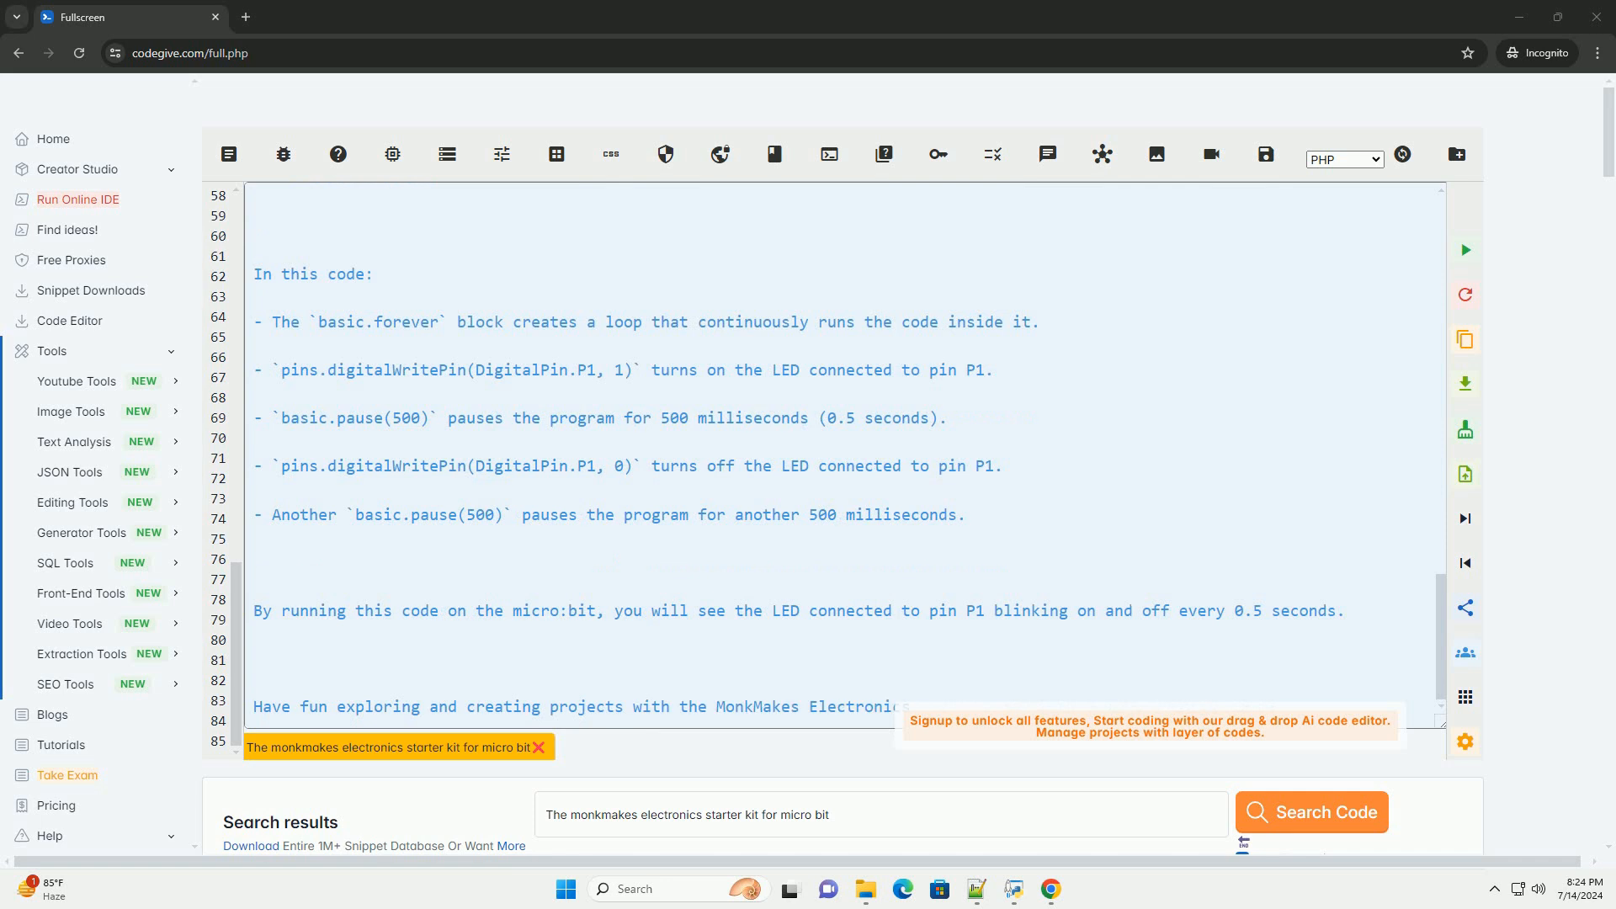
scroll(down, 3)
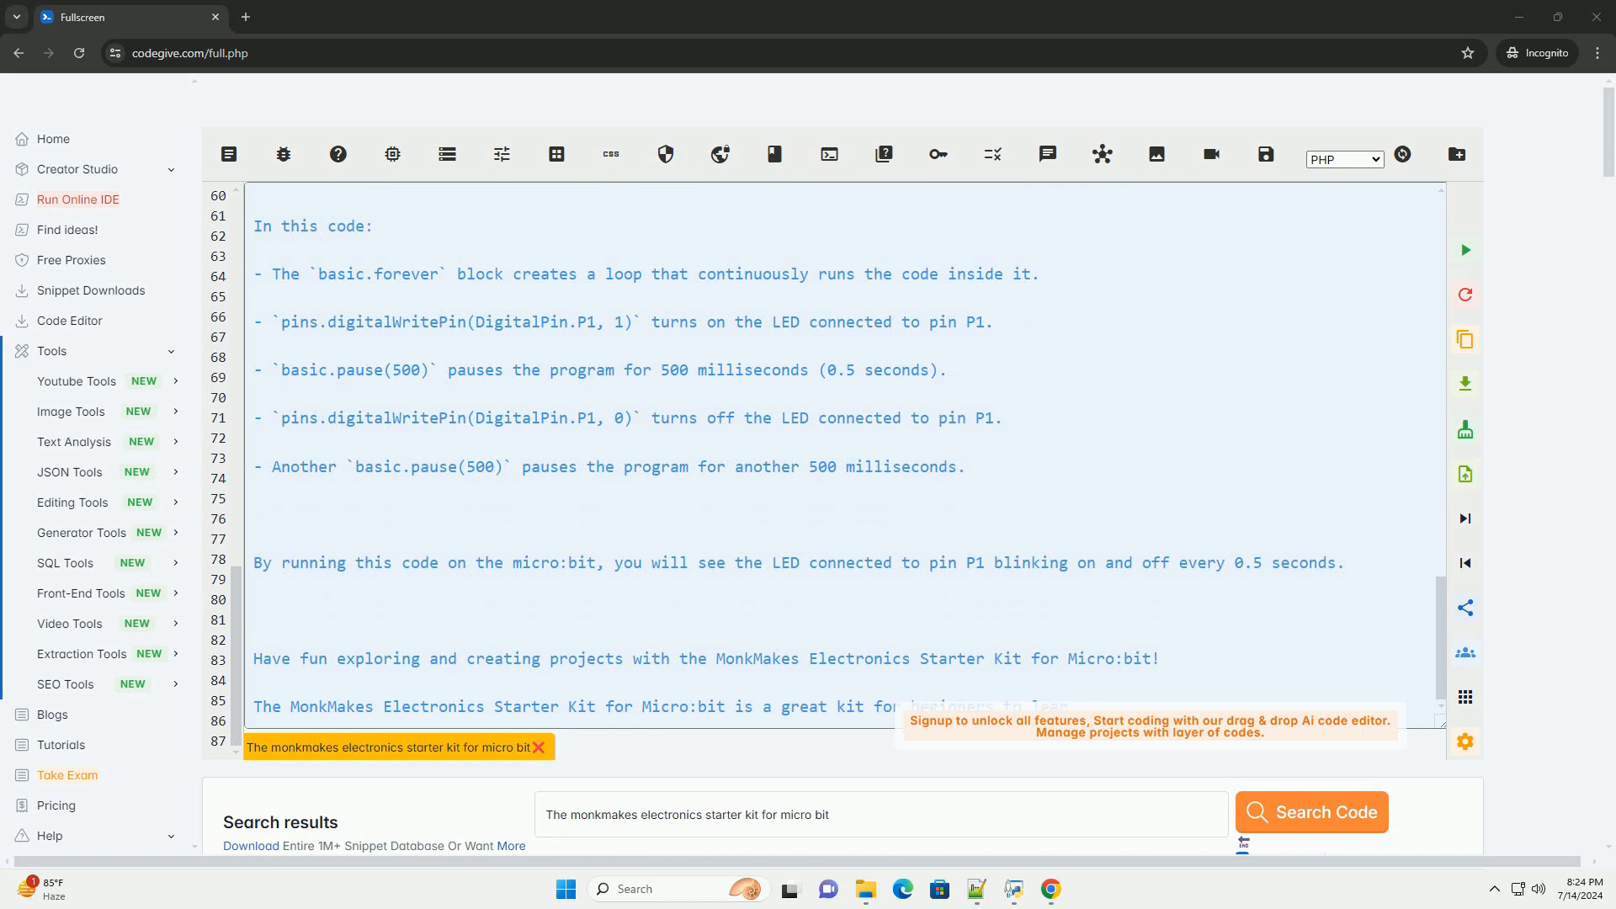
scroll(down, 3)
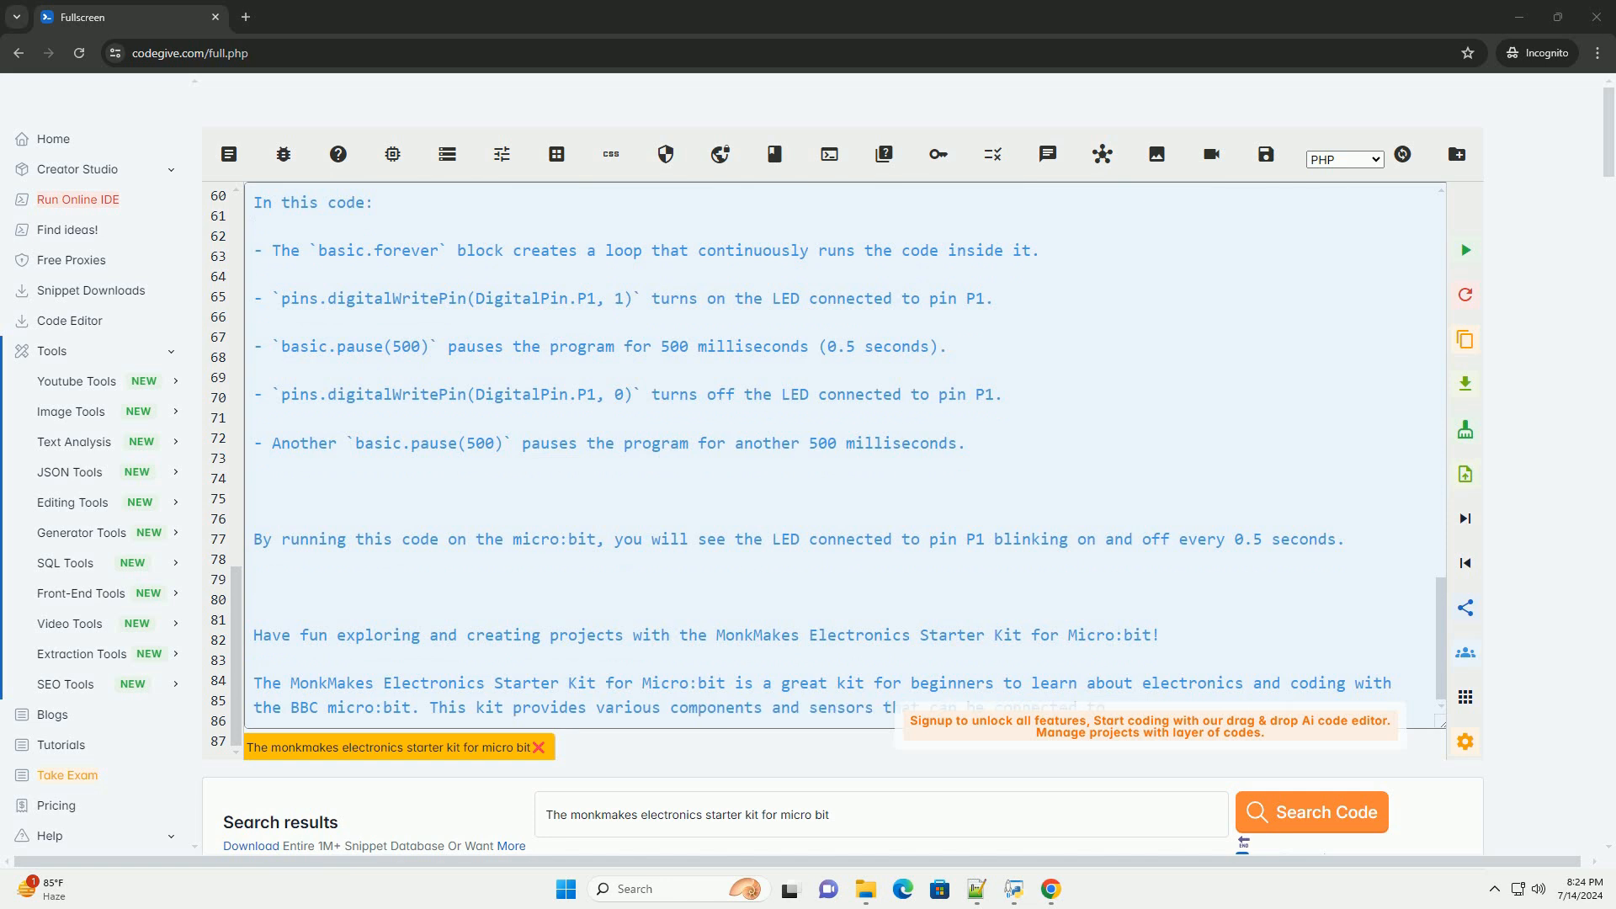
Step: Scroll through the repeated eleven-item component list as getting-started instructions begin
scroll(down, 3)
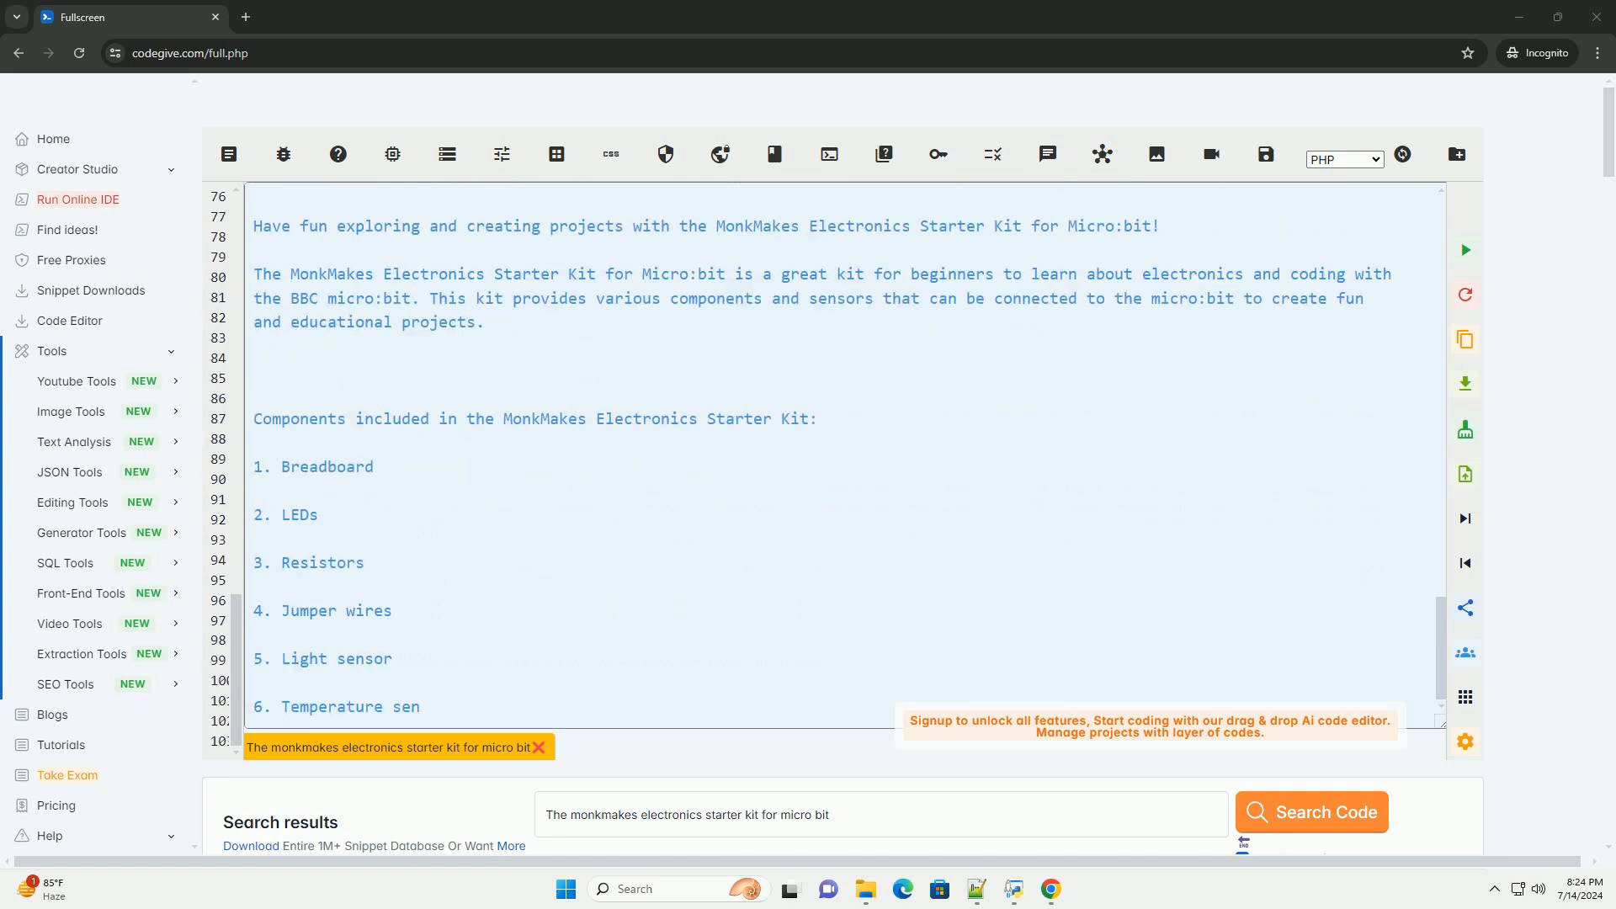
scroll(down, 3)
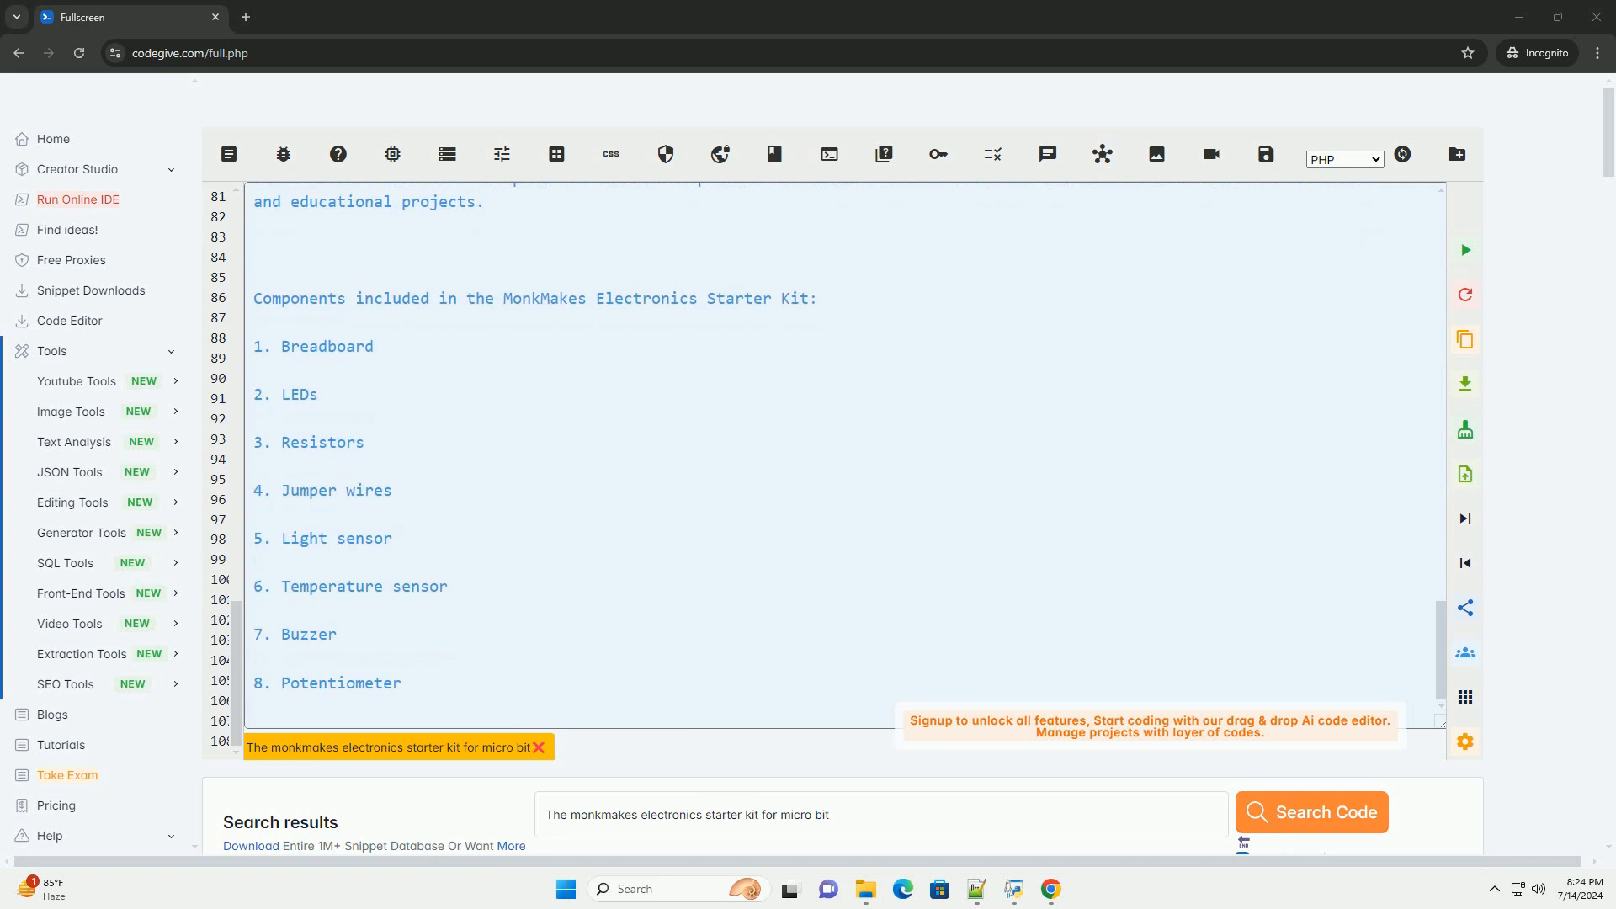
scroll(down, 3)
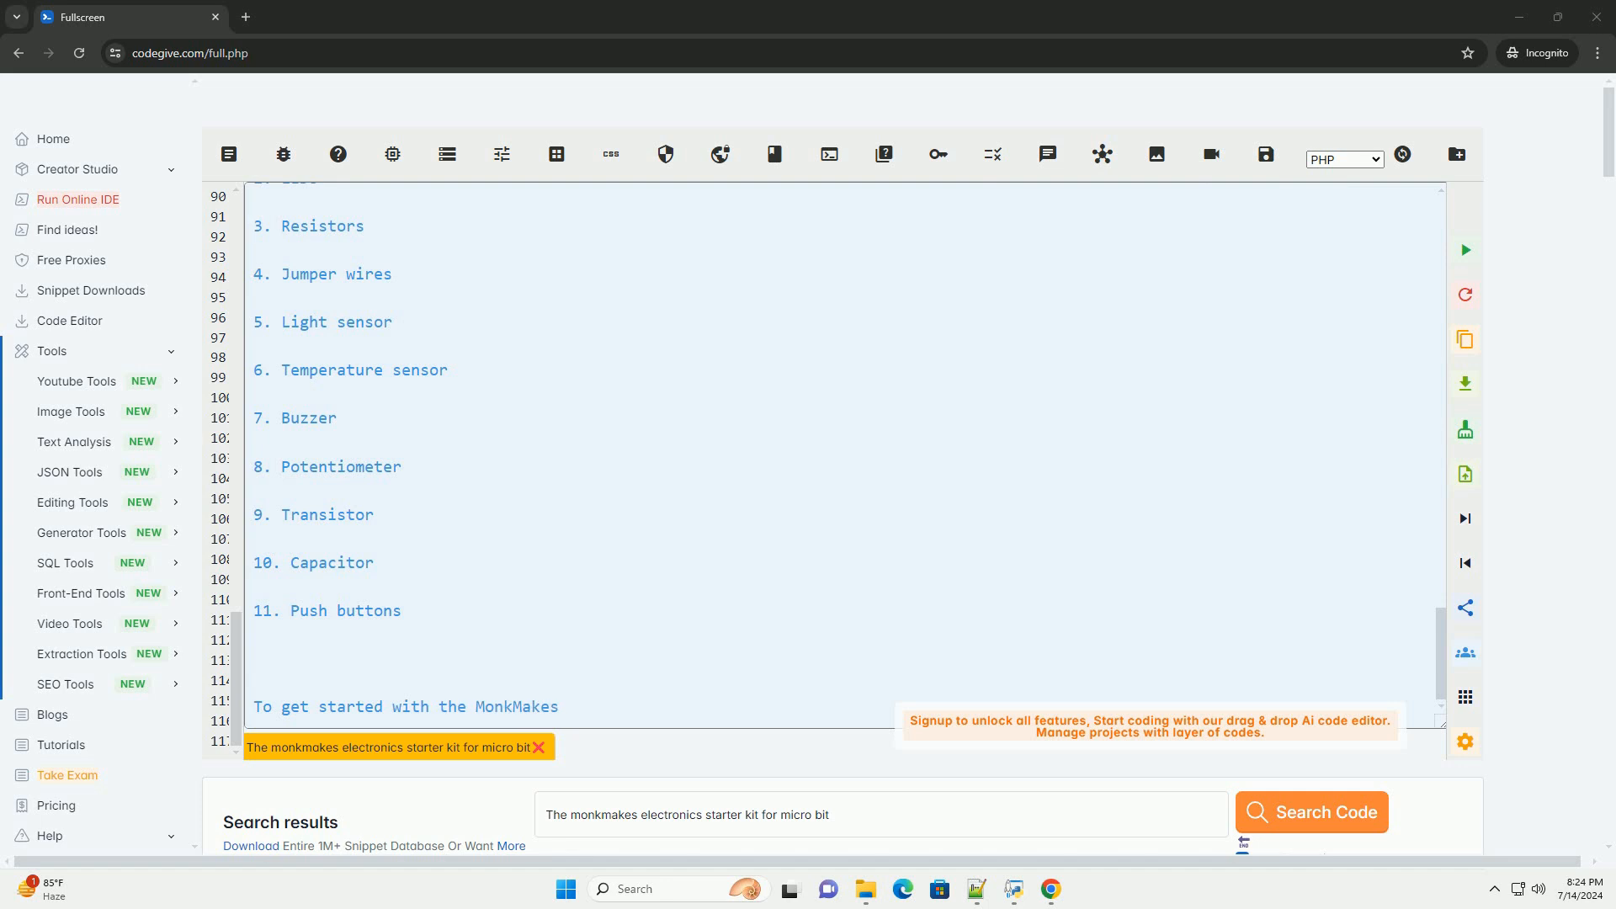
text(Electronics Starter Kit for Micro:bit, follow these steps:)
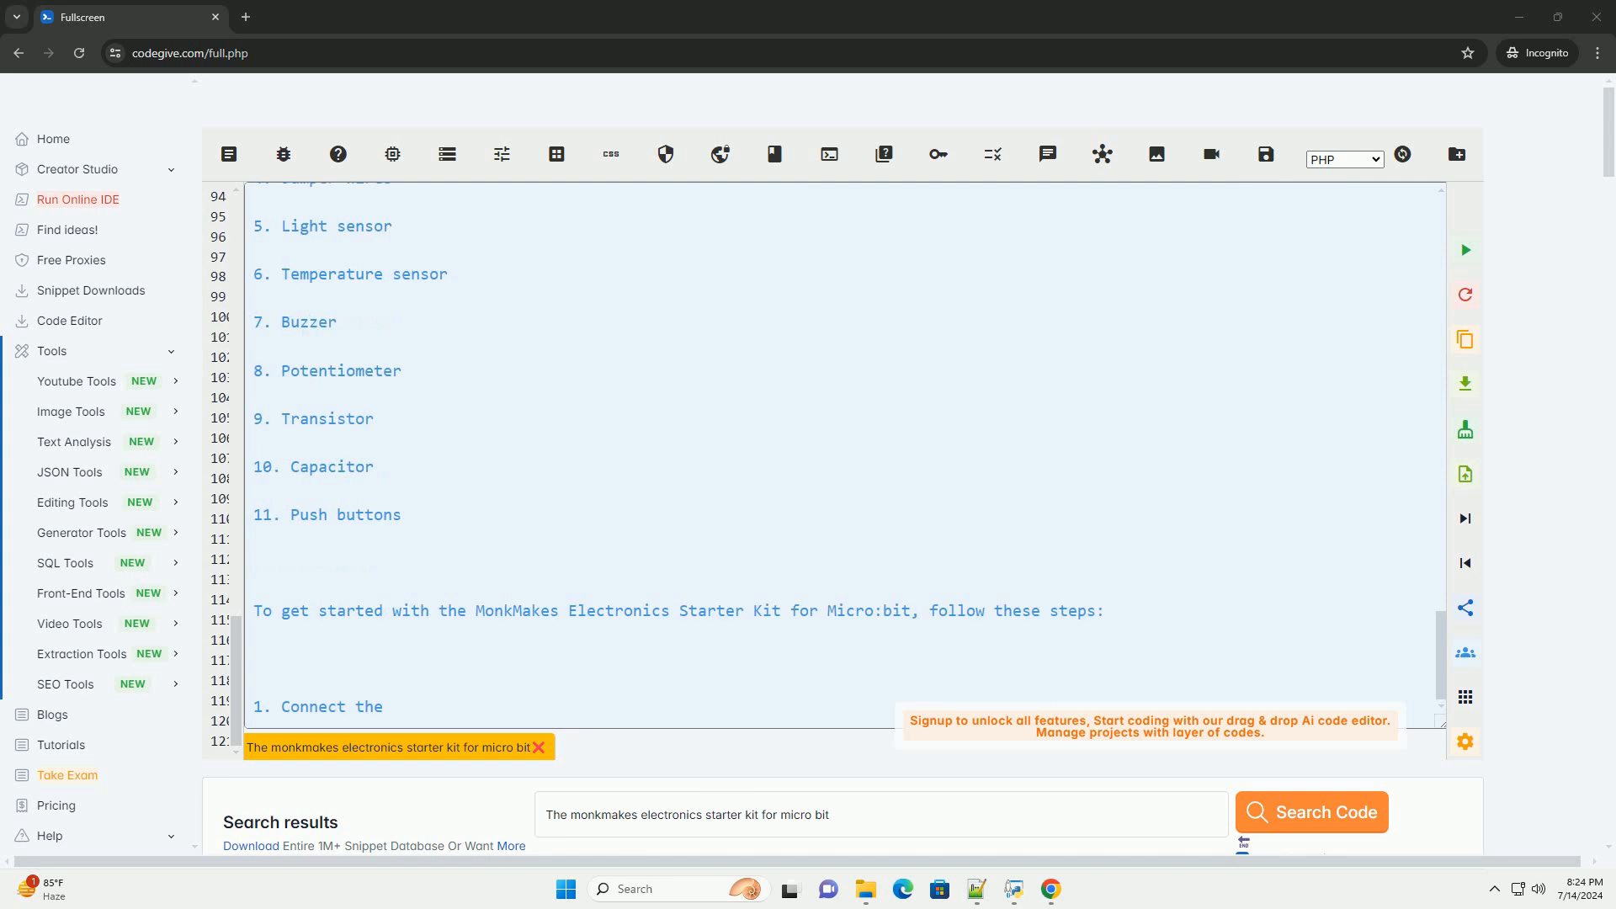
Step: Follow the repeated four getting-started steps and the simple example-code introduction
text(micro:bit to the breadboard using jumper wires.)
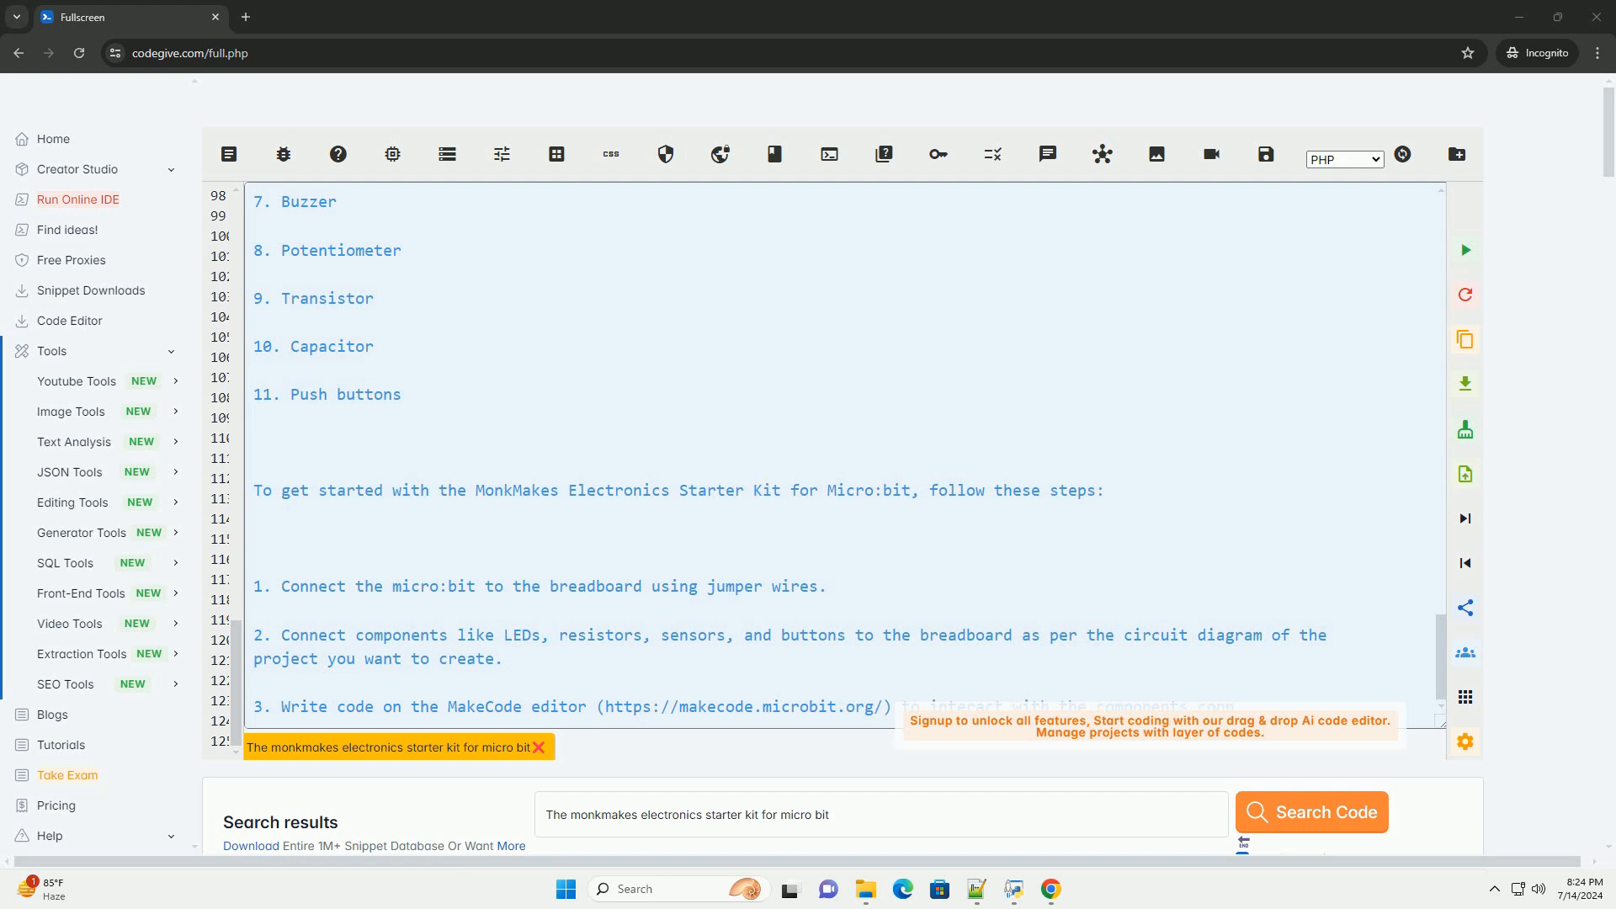
scroll(down, 3)
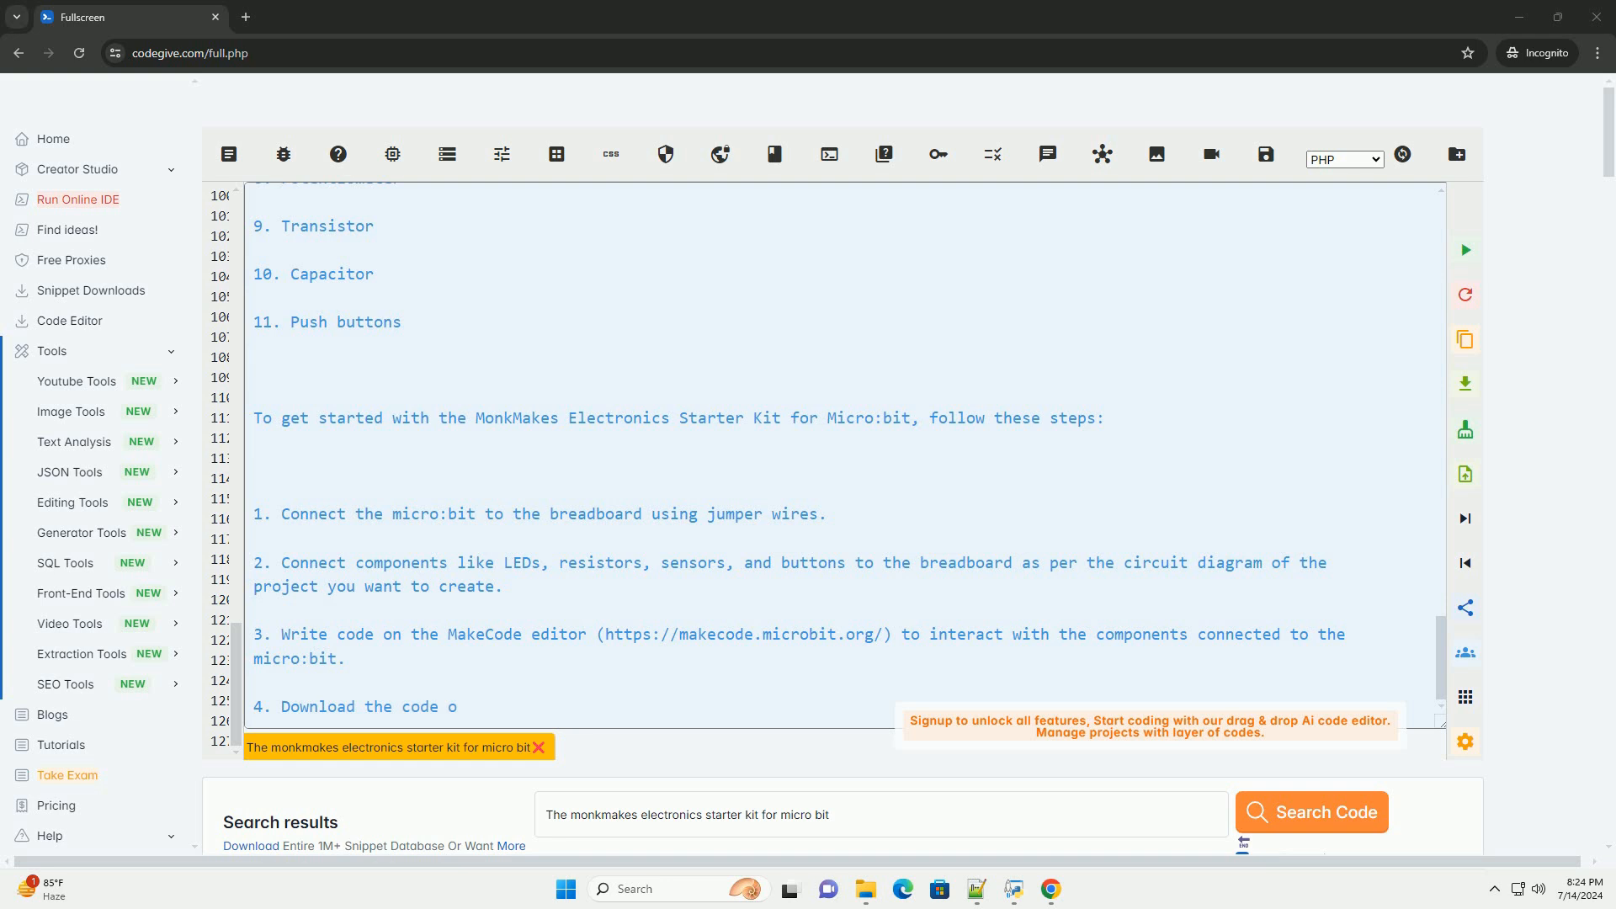
text(nto the micro:bit and run it to see your project in action.)
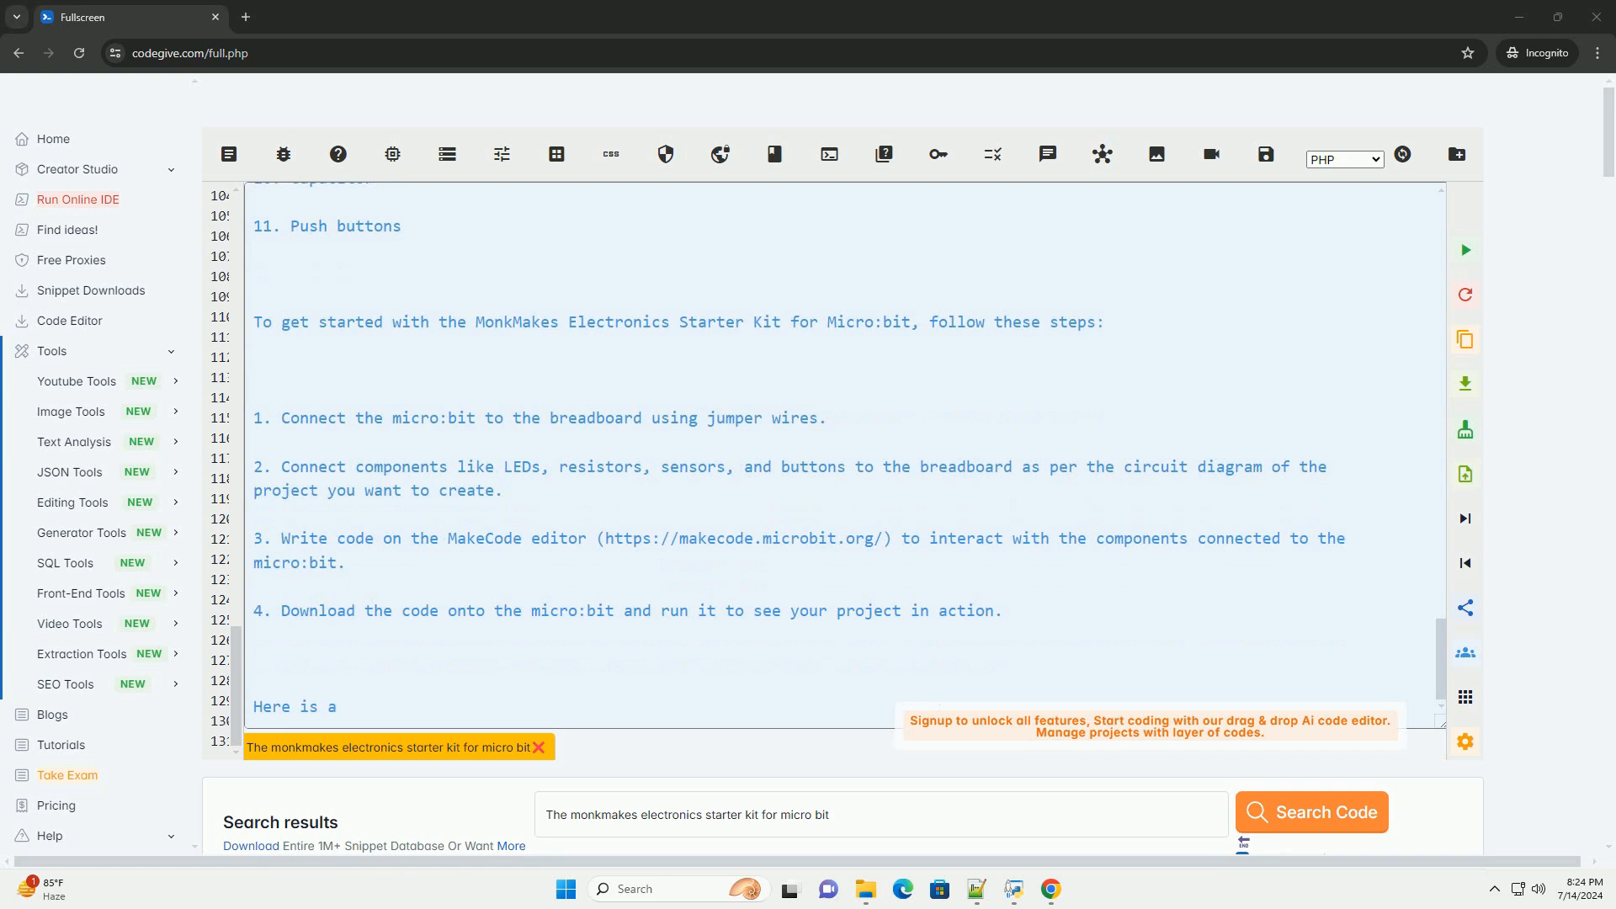
text(simple example code usin)
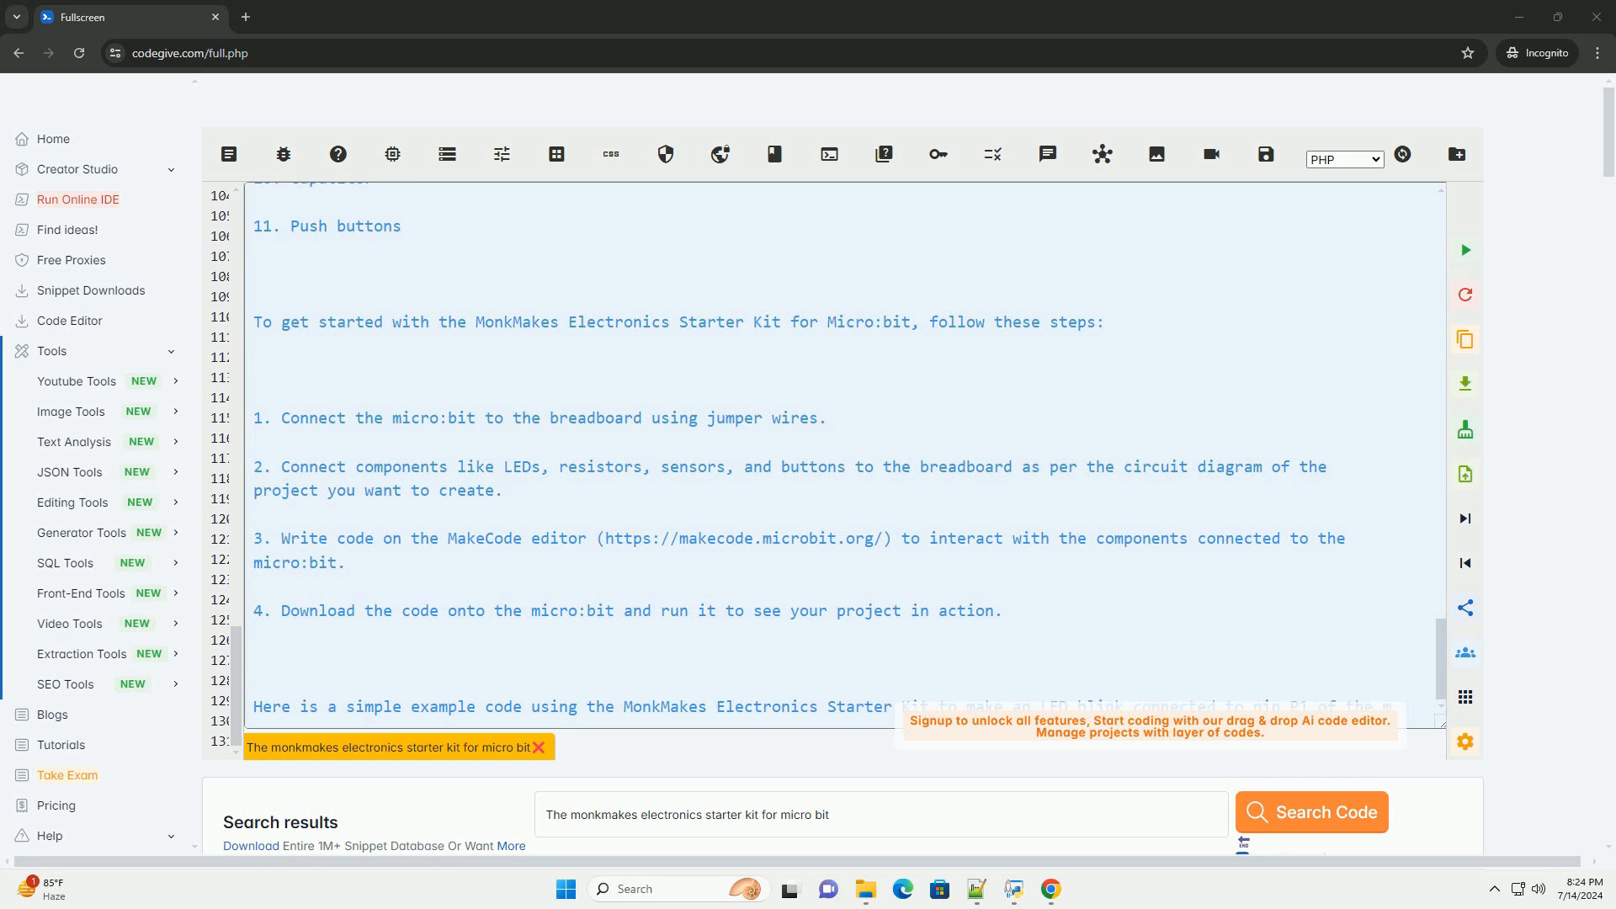
Step: Scroll through the repeated pin P1 LED-blink code block and its explanation opening
scroll(down, 3)
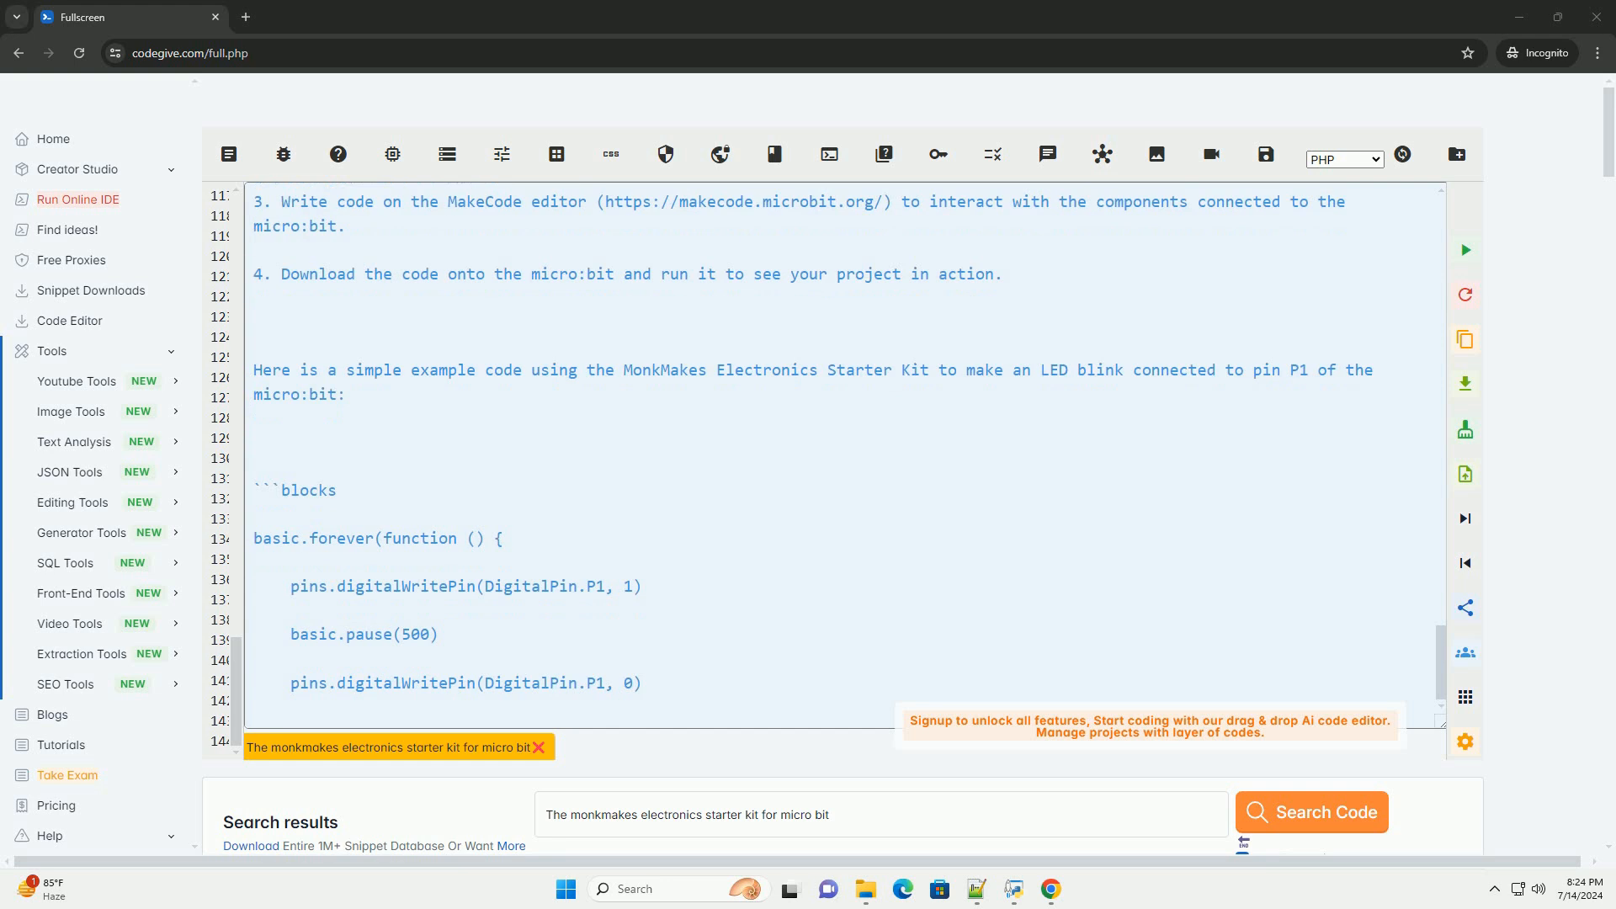
scroll(down, 3)
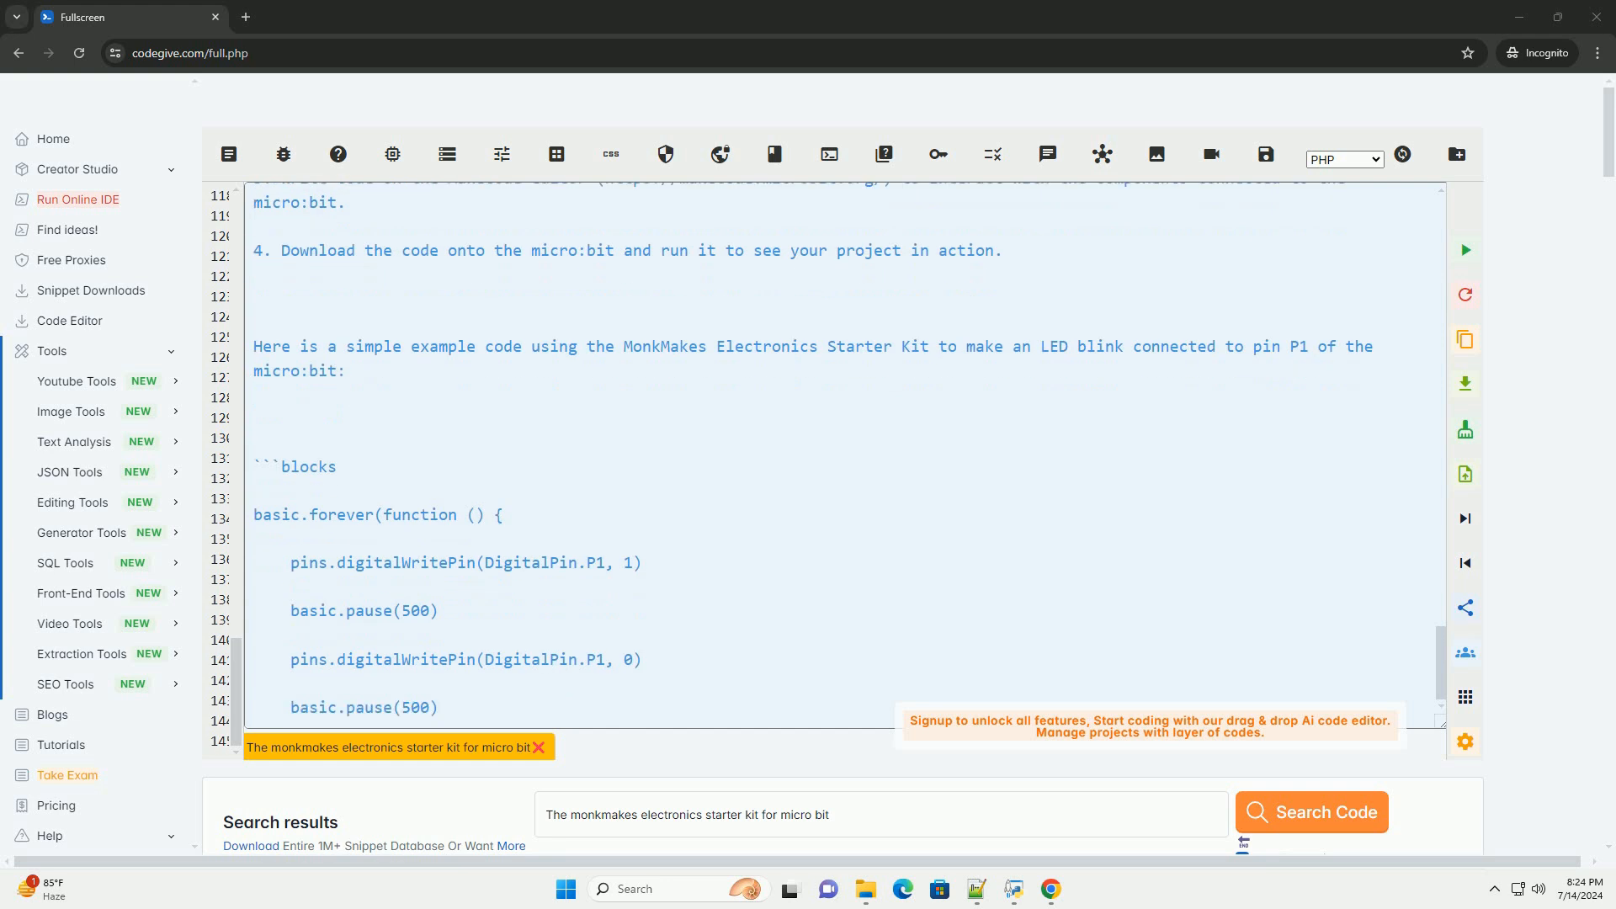
scroll(down, 3)
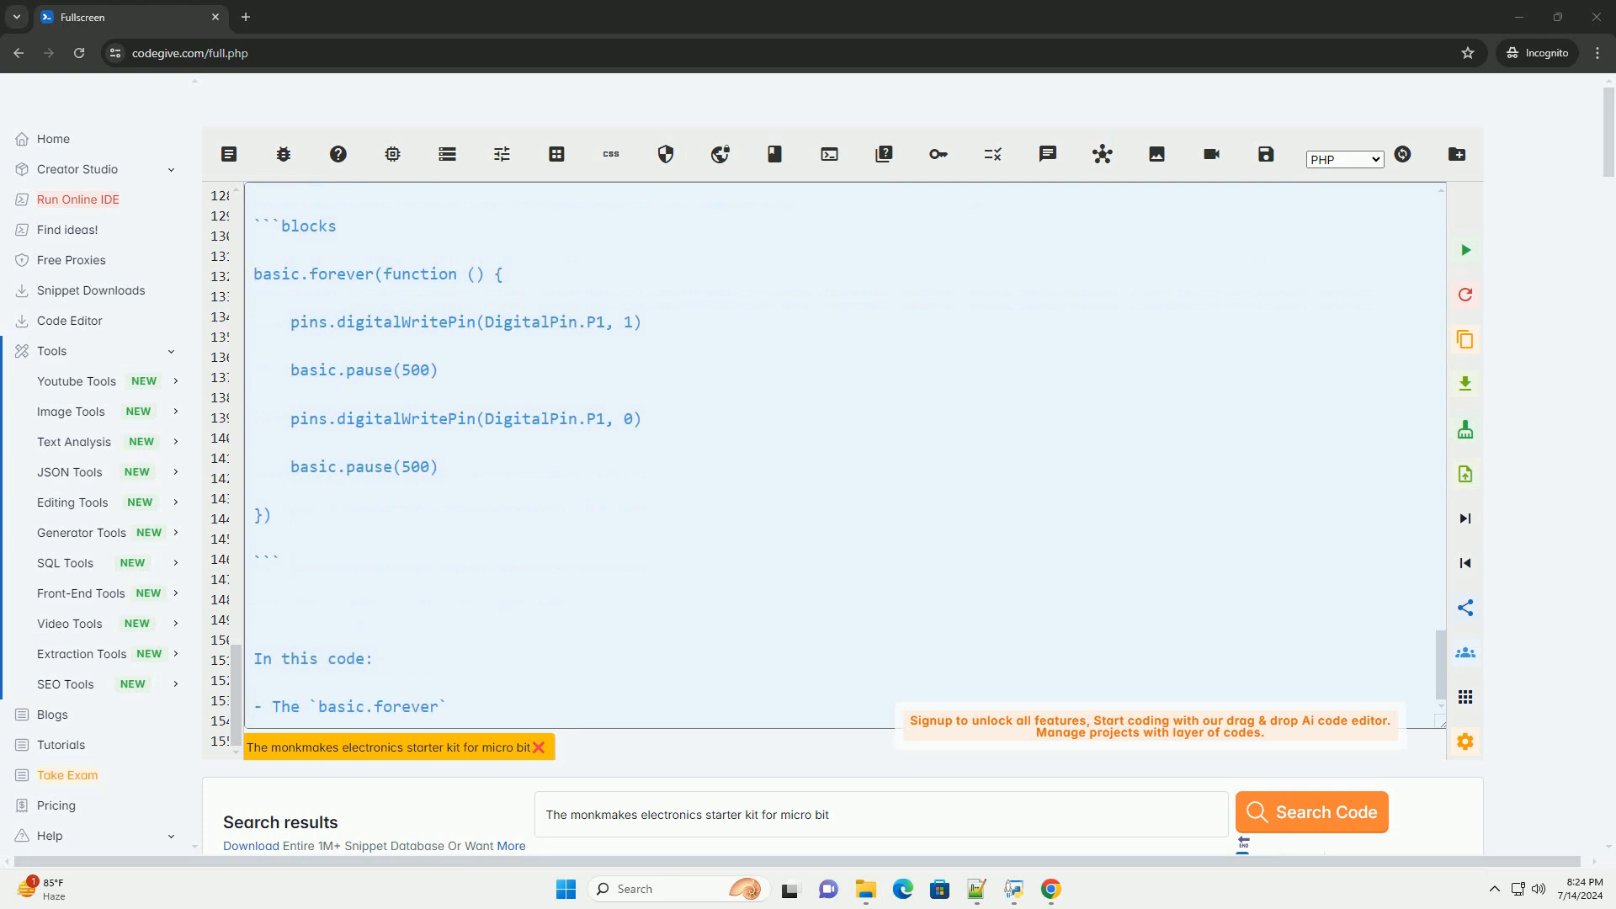
text(block creates a loop that continuously runs the)
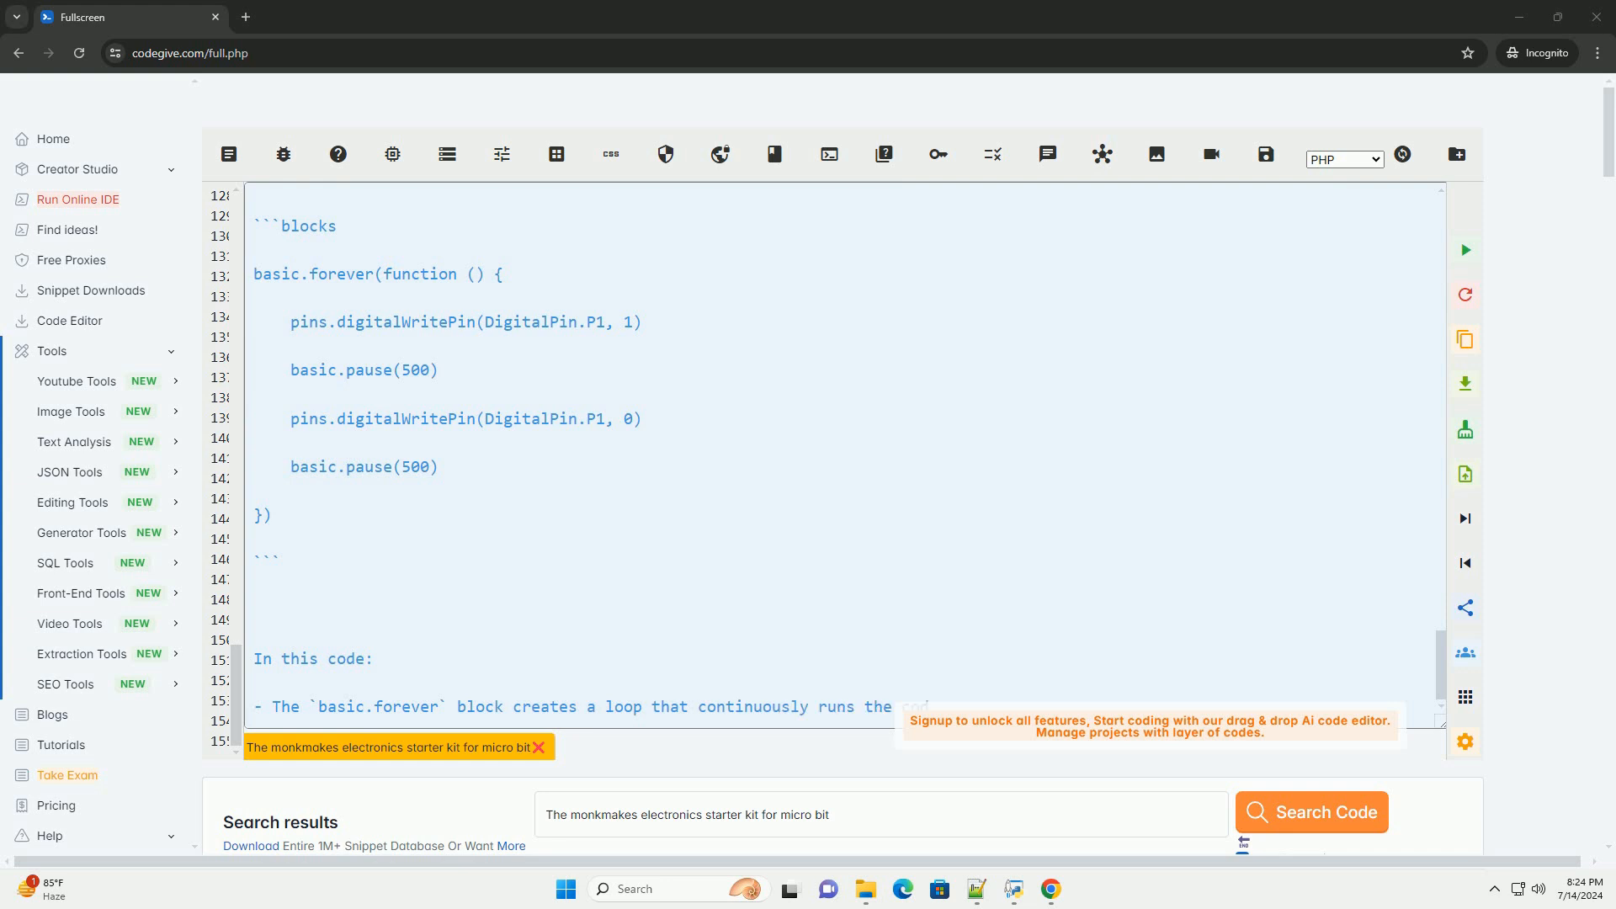
scroll(down, 3)
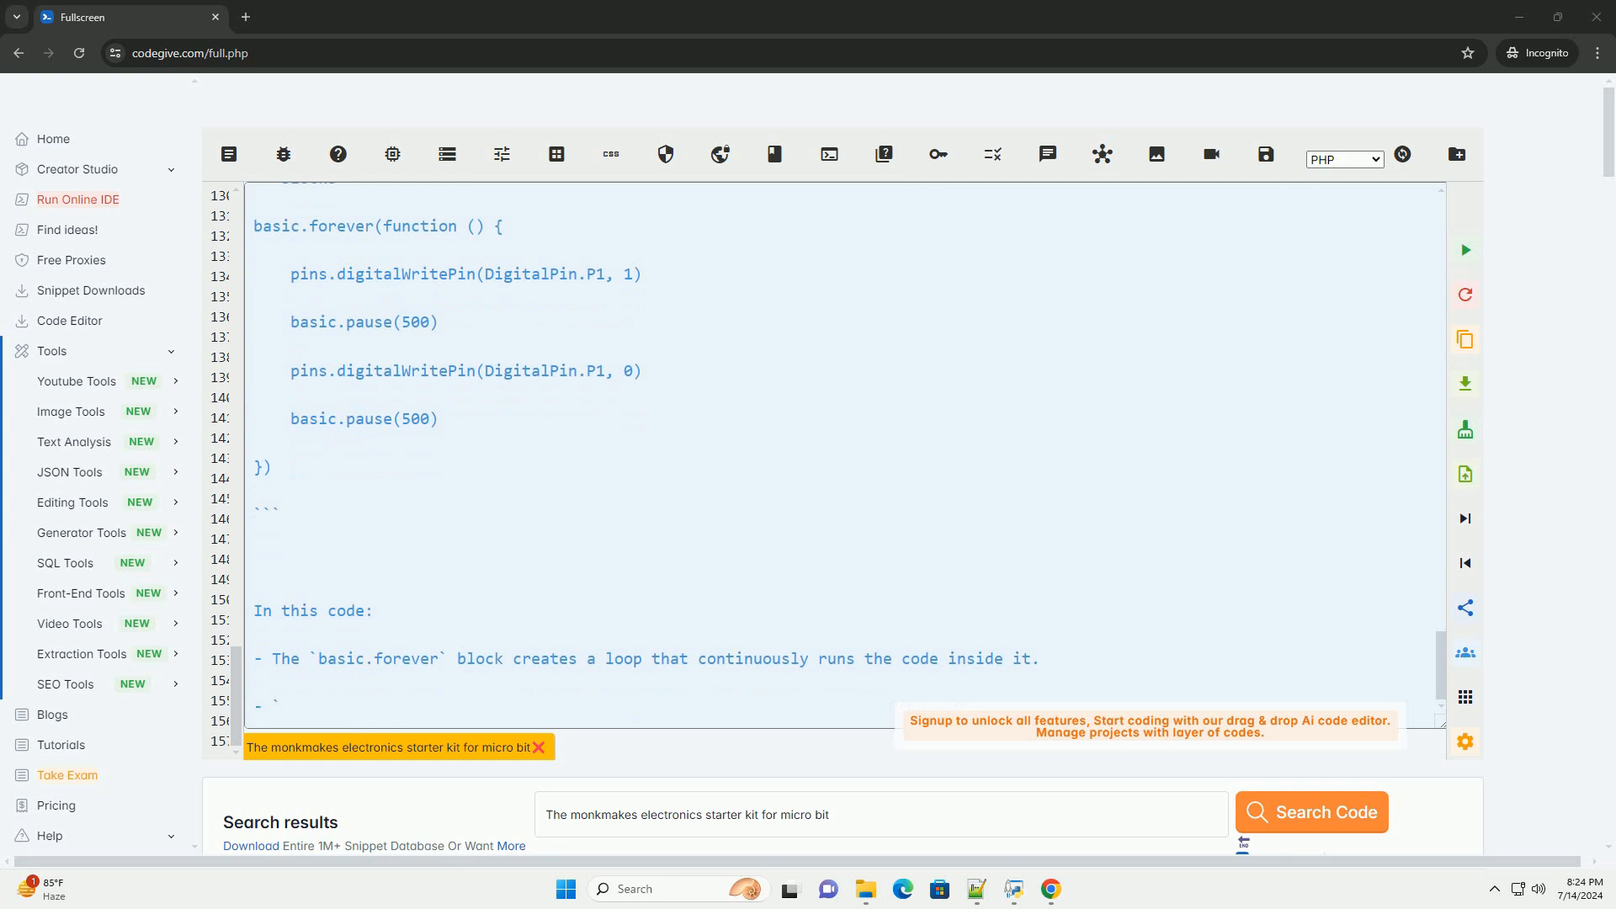